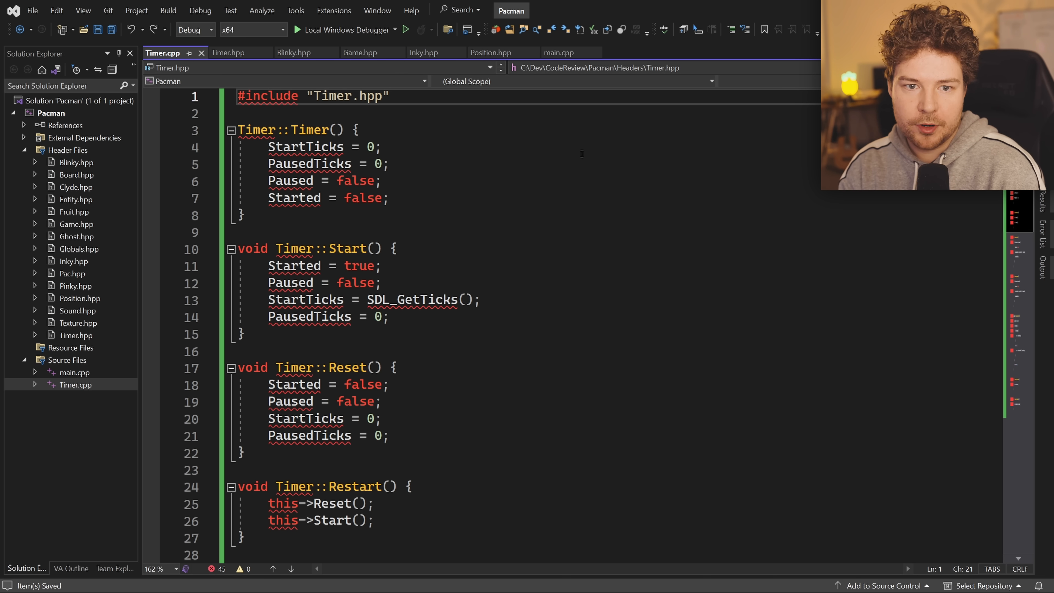
- Write 'using System;' and 'import System;' lines beneath the Timer.hpp include in Timer.cpp
text(using)
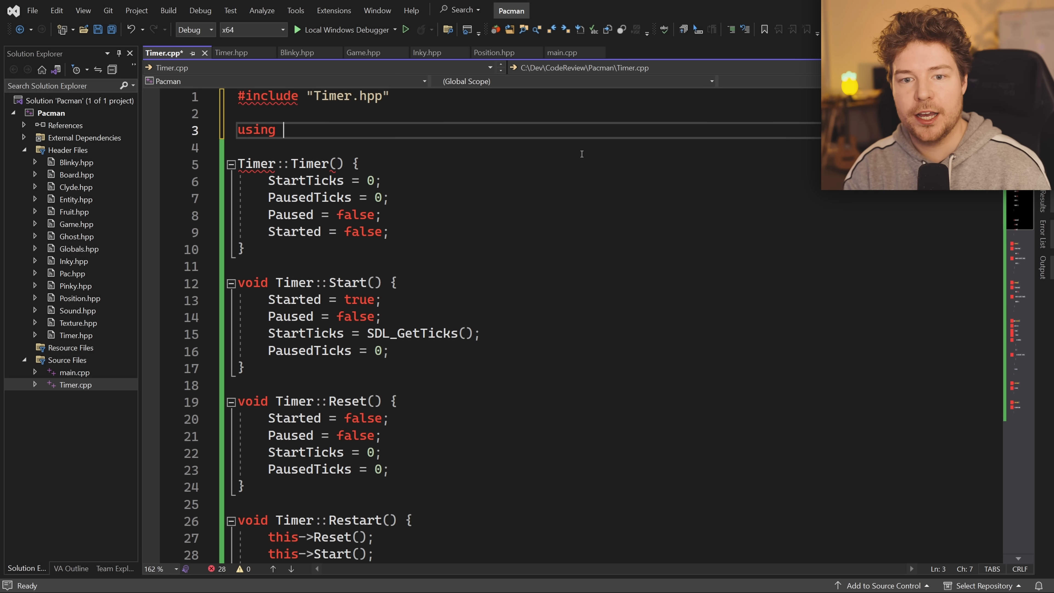
text(S)
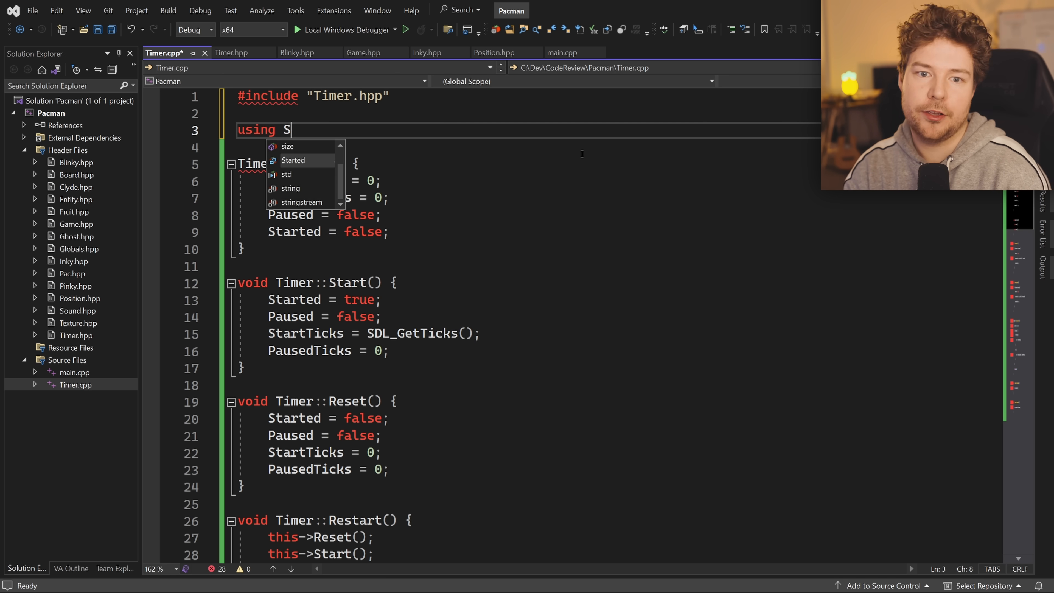
text(ystem;)
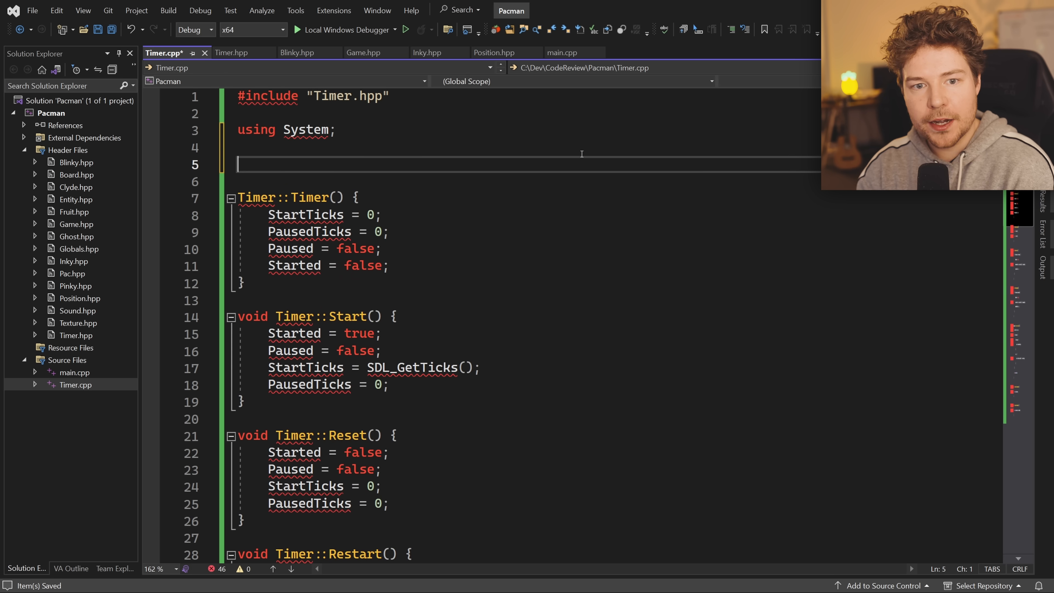
text(import)
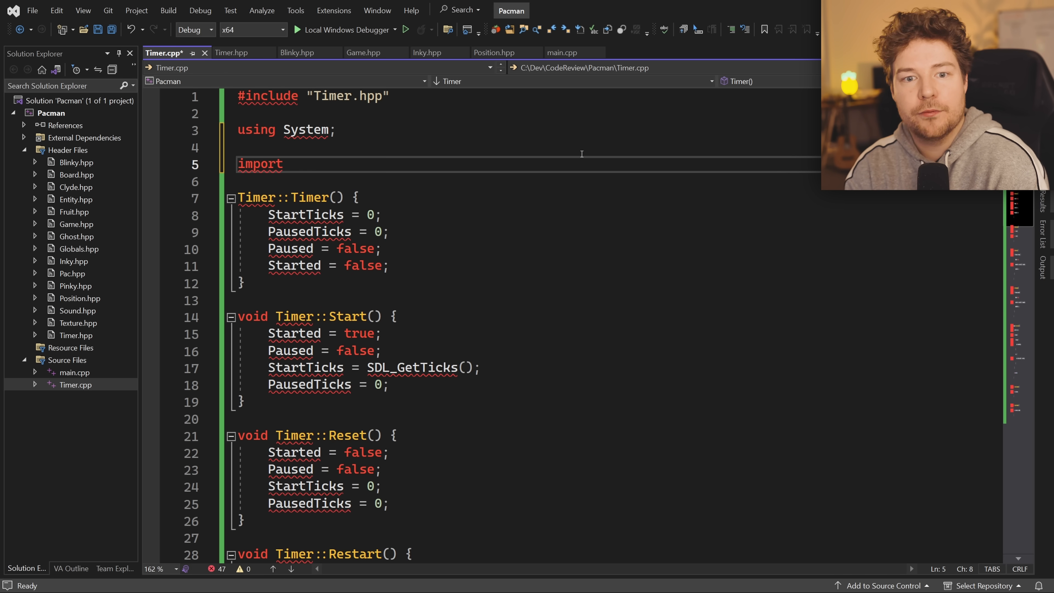
text(System;)
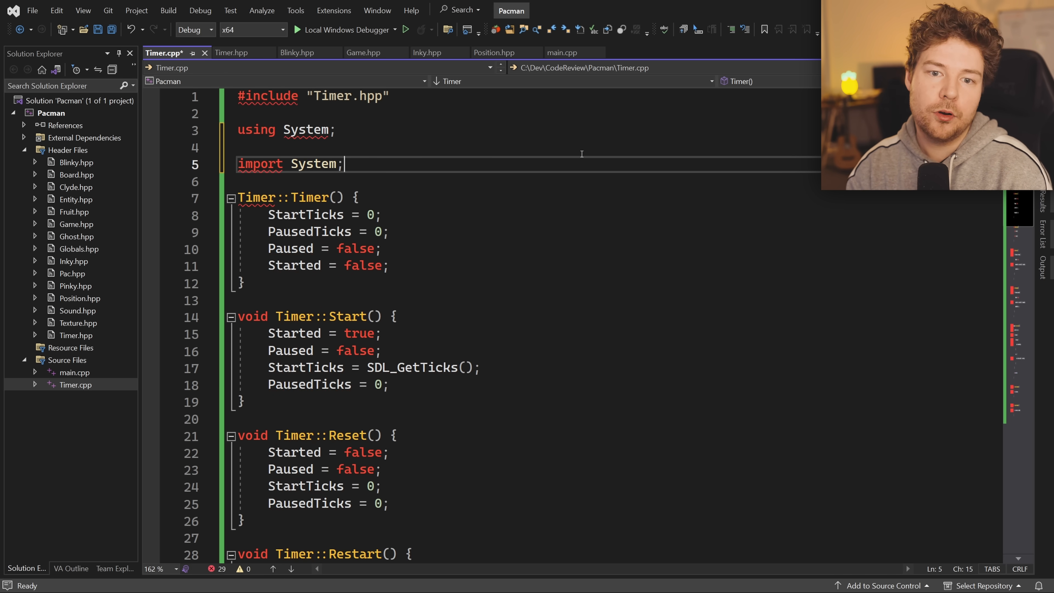
double_click(313, 163)
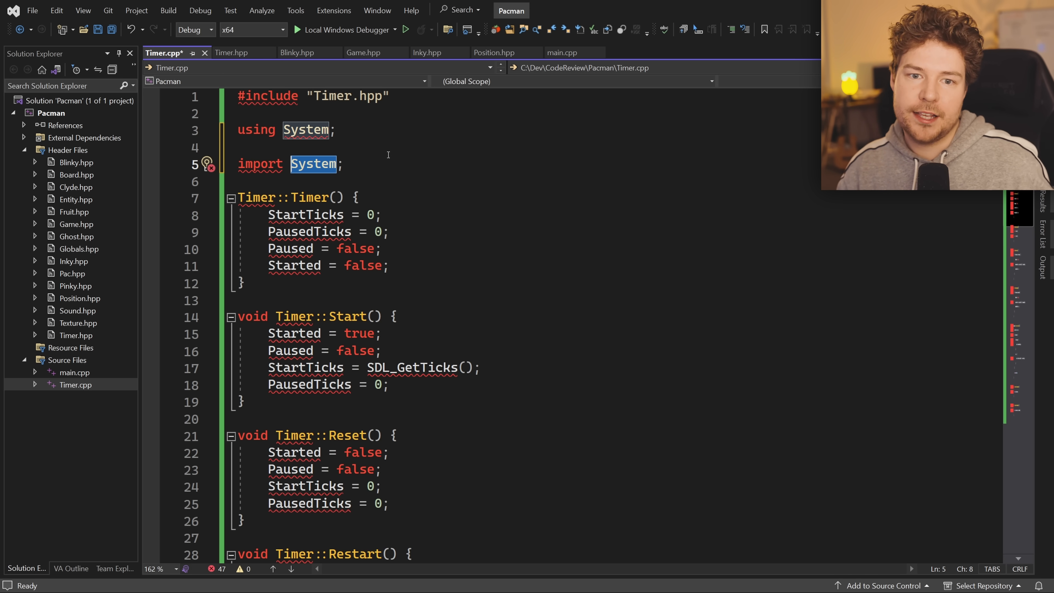
click(344, 163)
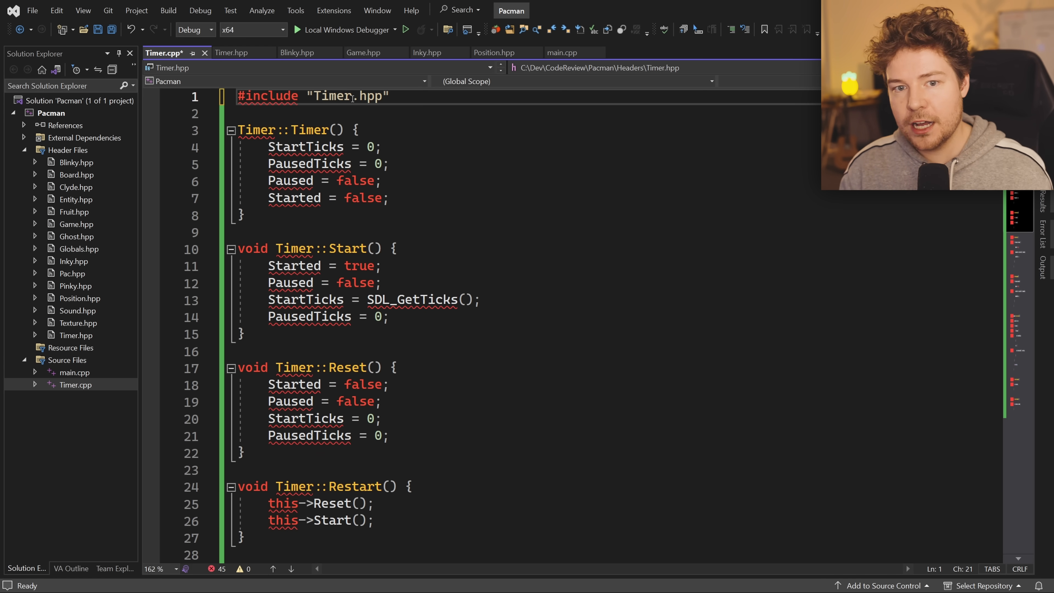
- Copy the Timer class declaration from Timer.hpp and paste it over Timer.cpp's include line
double_click(347, 95)
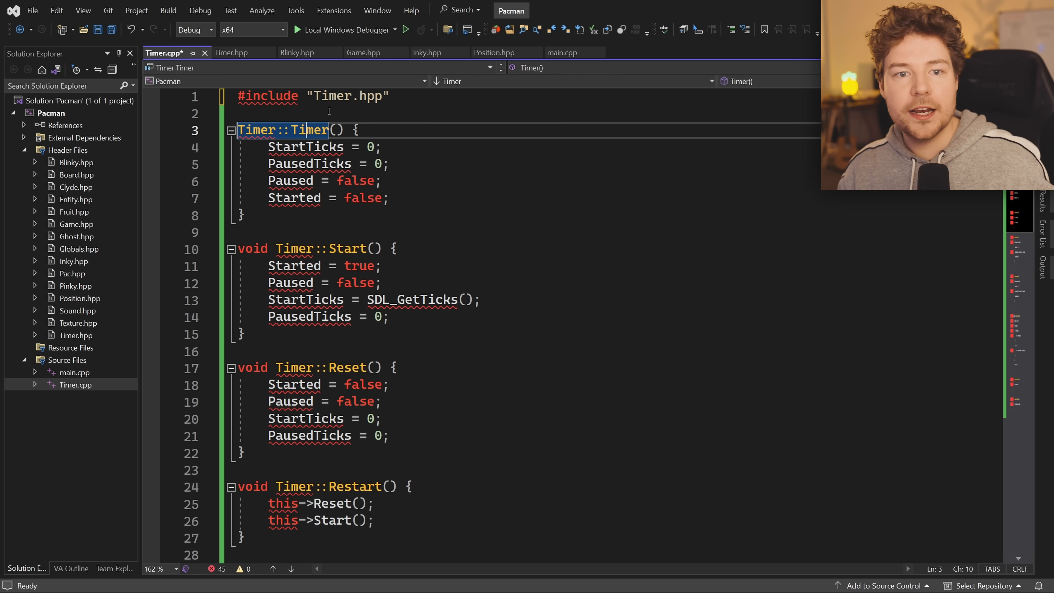
click(231, 53)
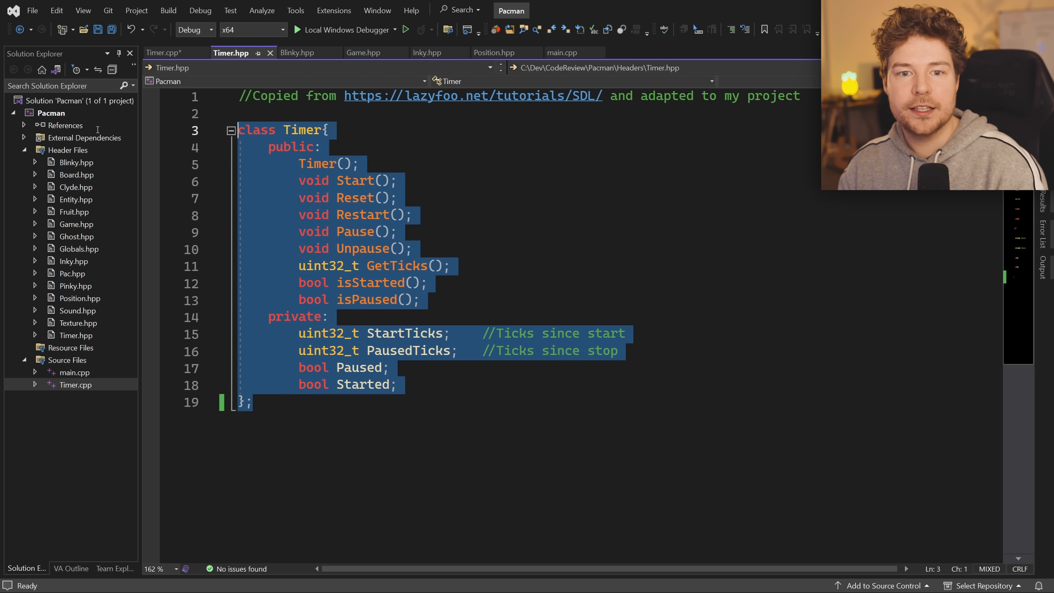
click(164, 53)
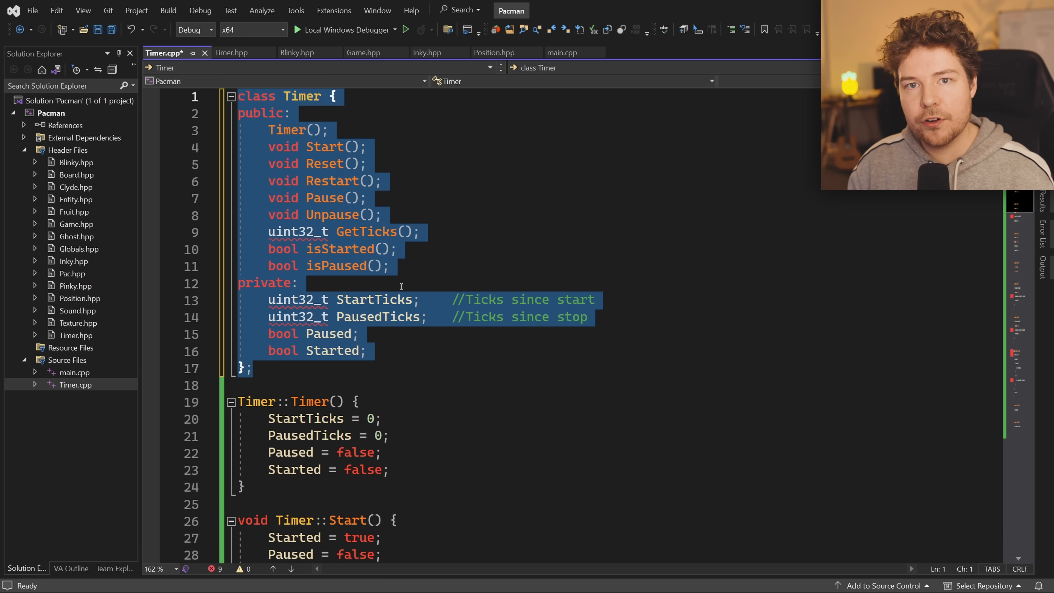
mouse_move(652, 341)
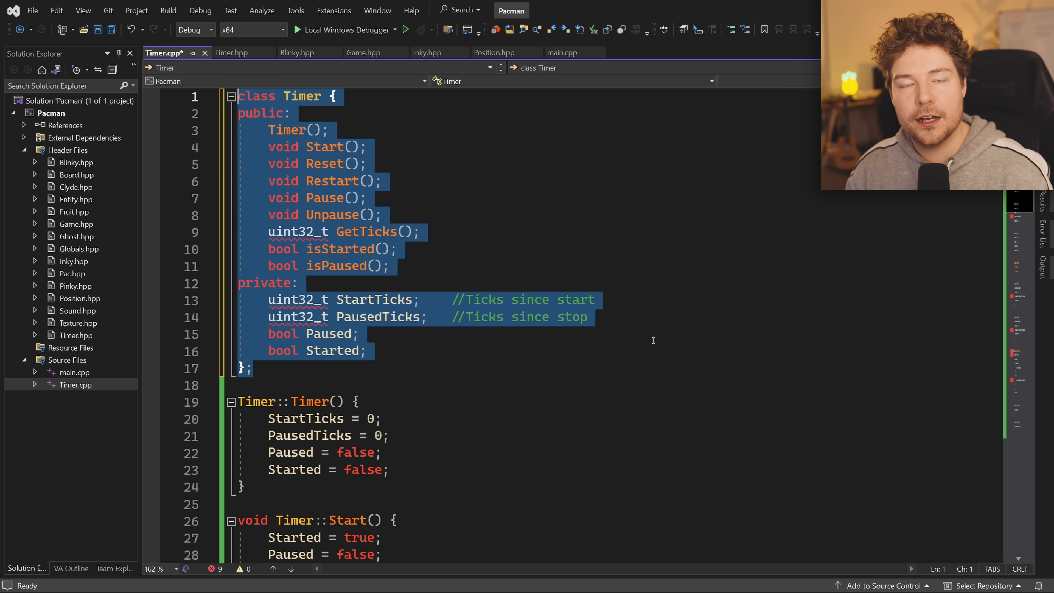
mouse_move(597, 321)
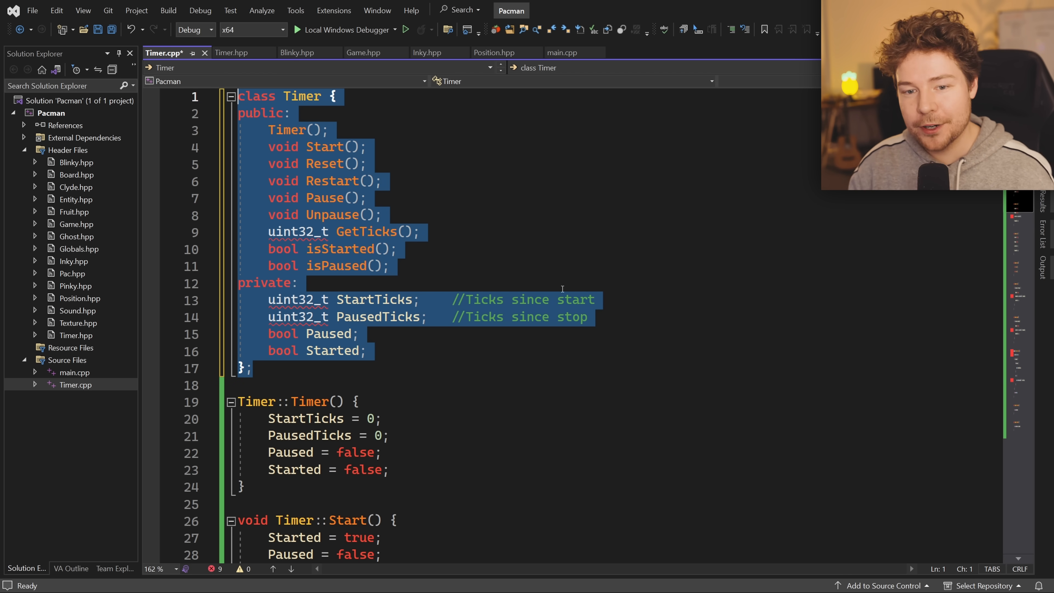
click(390, 266)
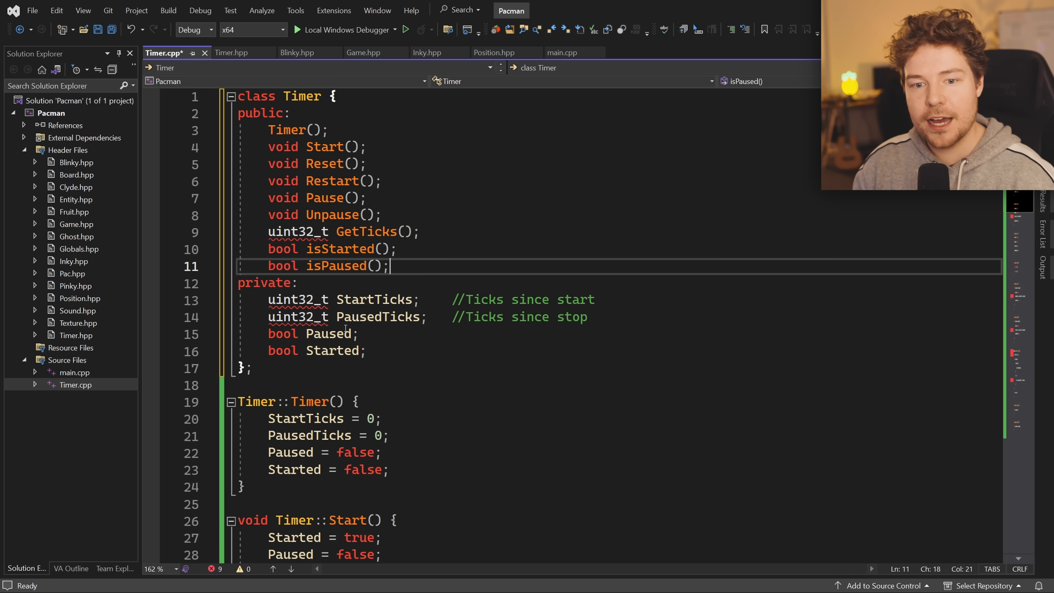
double_click(332, 351)
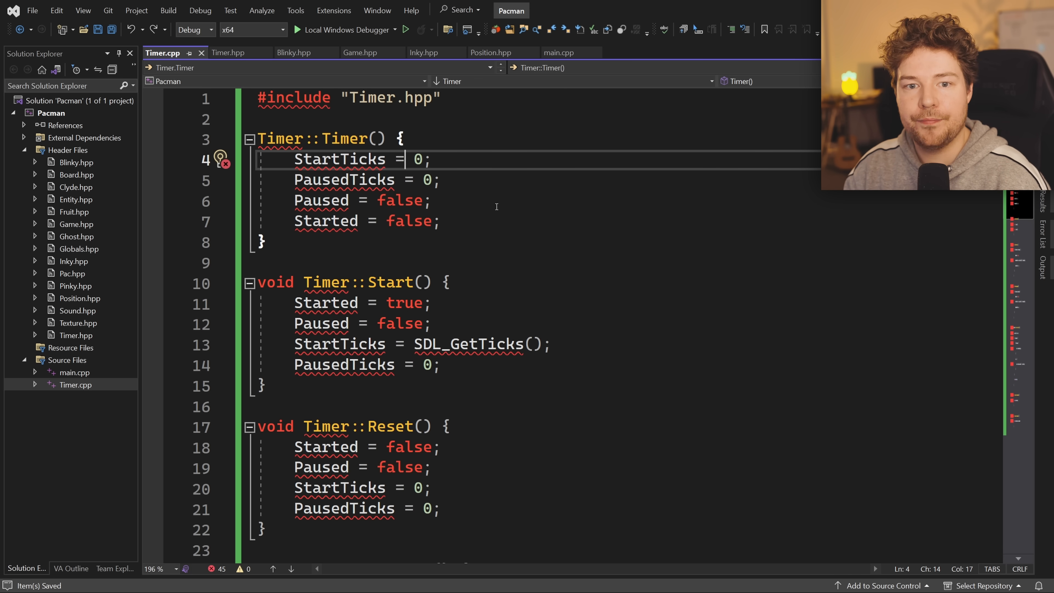
- Undo the pasted class so Timer.cpp starts with the Timer.hpp include and constructor again
double_click(377, 98)
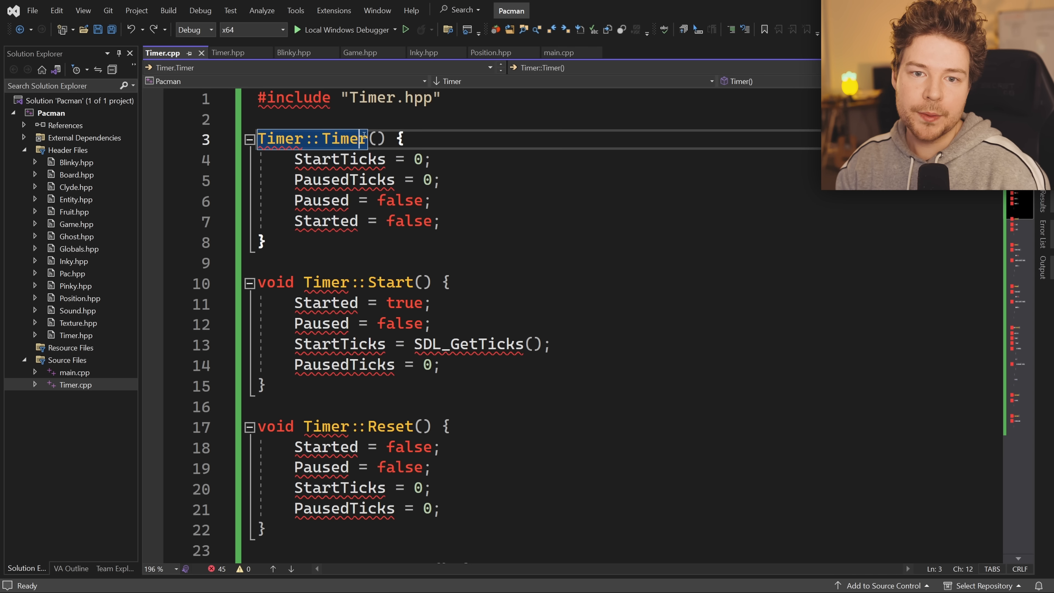
- Add a second '#include <Timer.hpp>' line, trying '../' and 'dir/' prefixes on its path
text(#include "Timer.hpp")
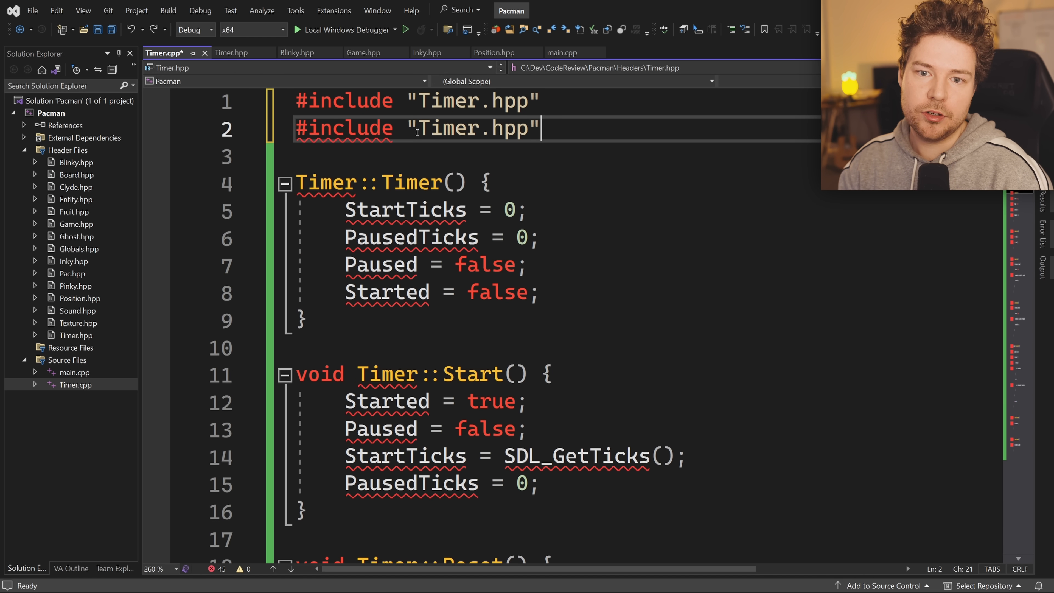
text(<)
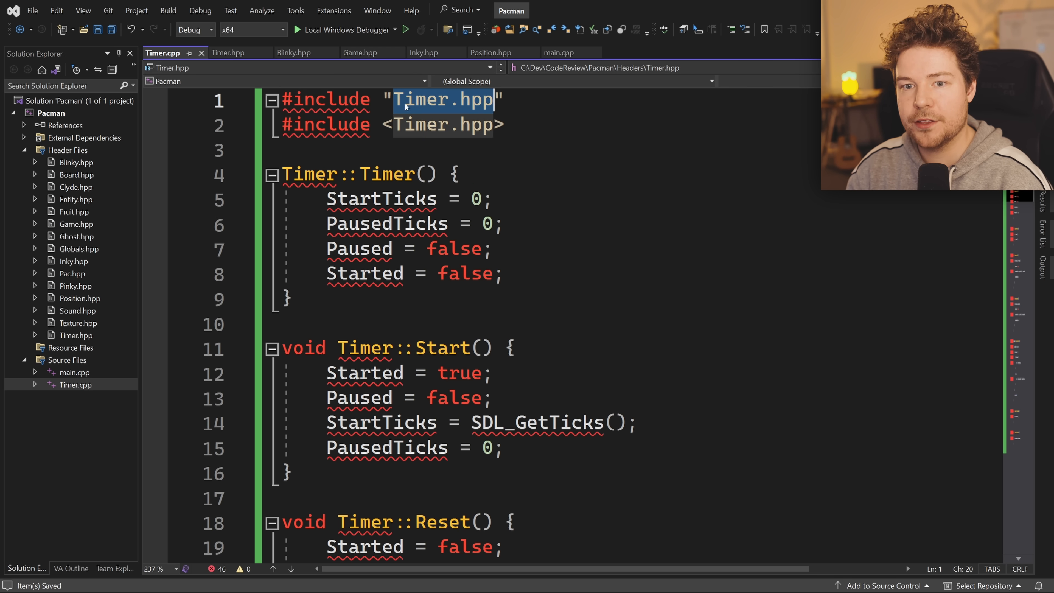
text(../)
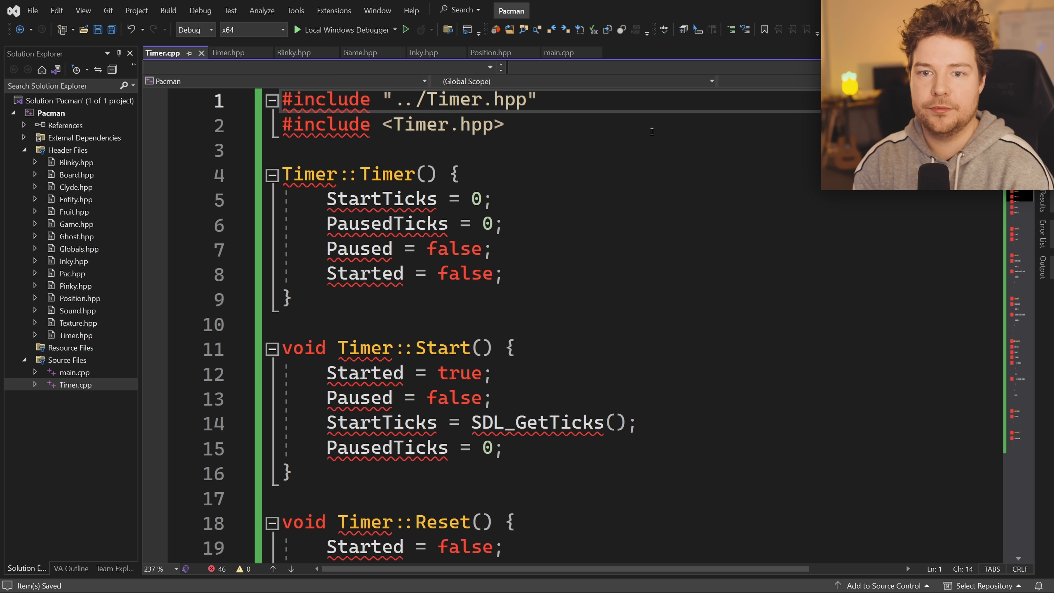
text(dir/)
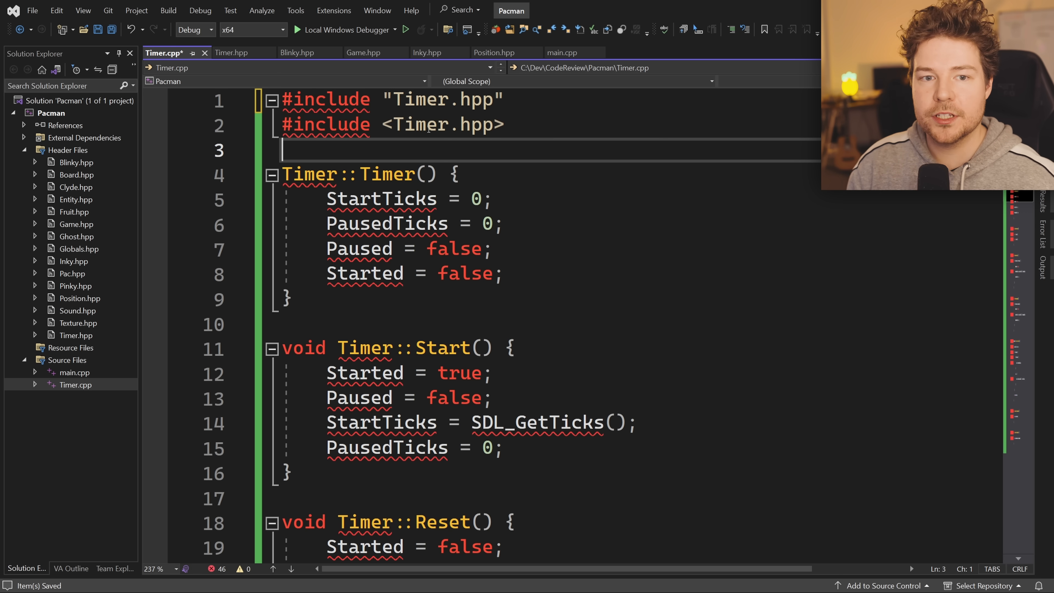
double_click(443, 100)
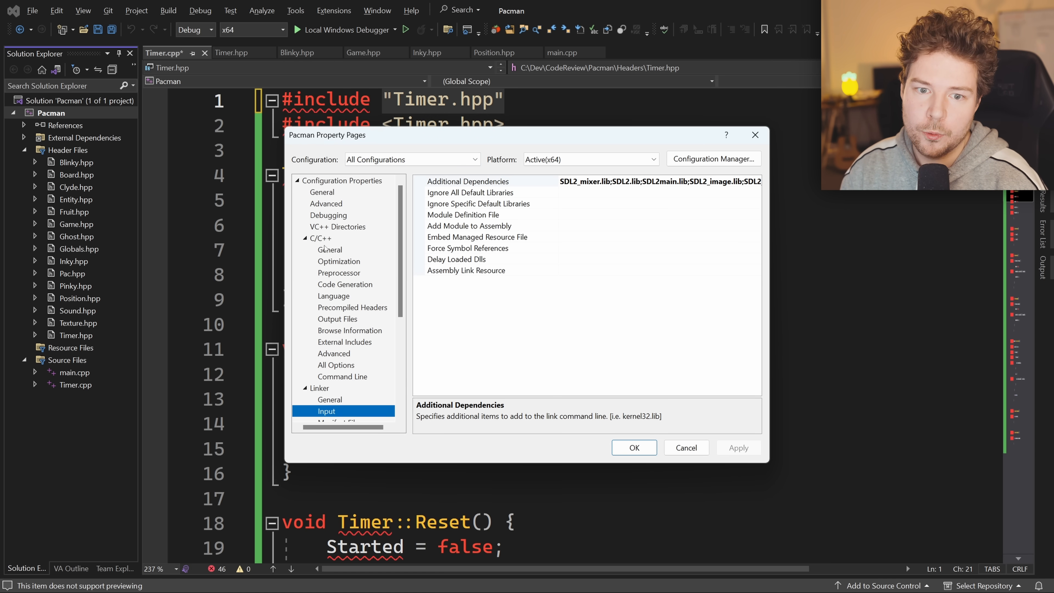
click(330, 250)
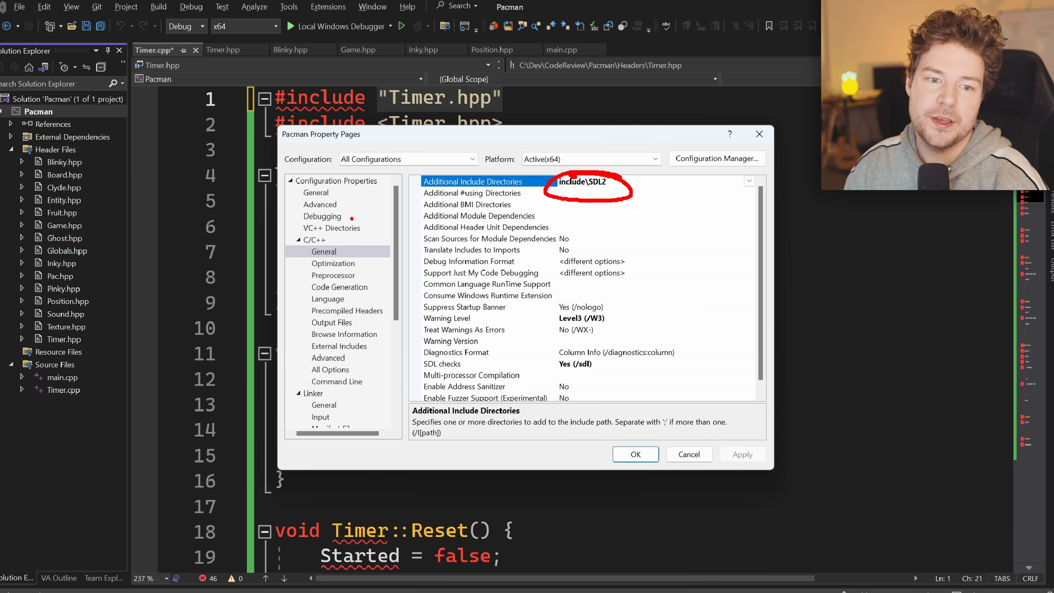
click(331, 227)
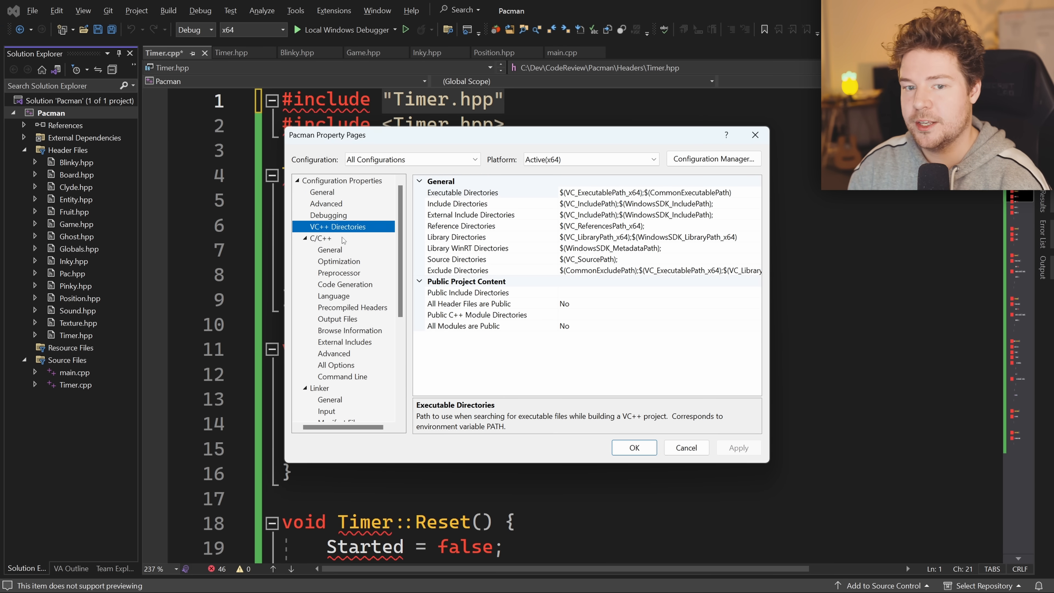
click(457, 203)
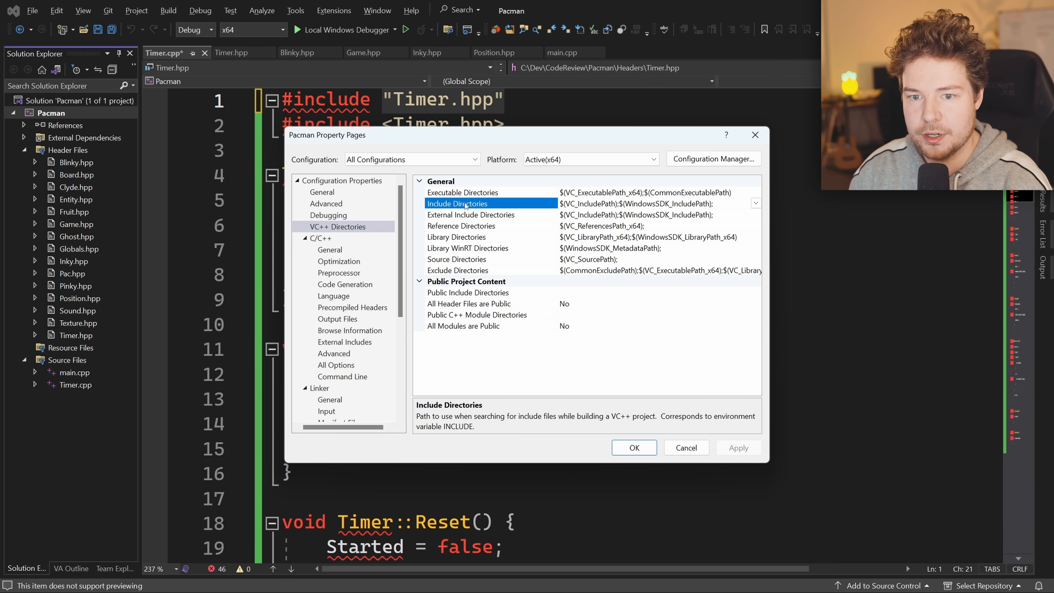
click(471, 215)
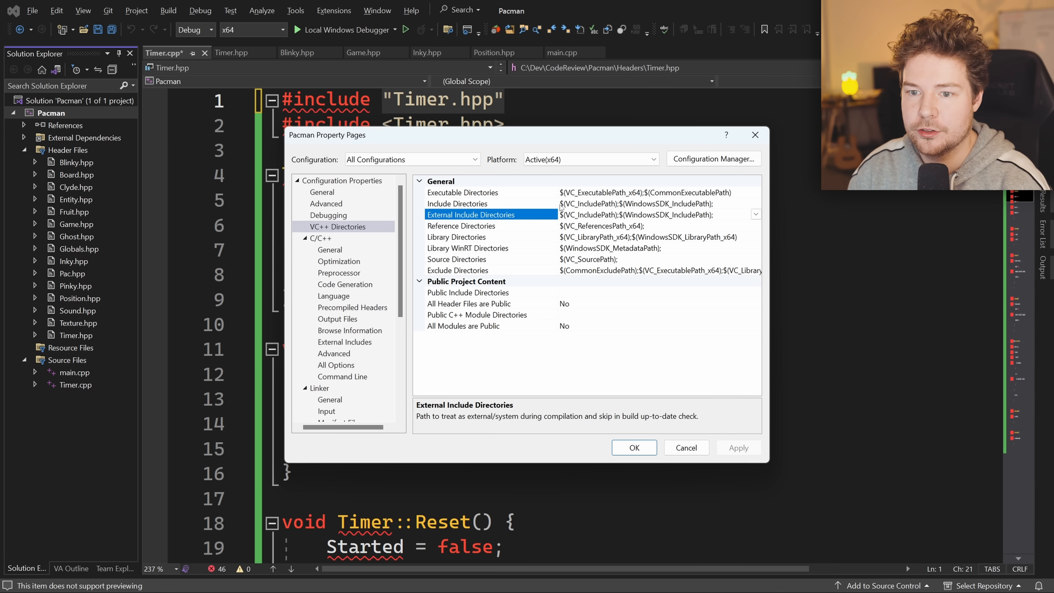
click(330, 249)
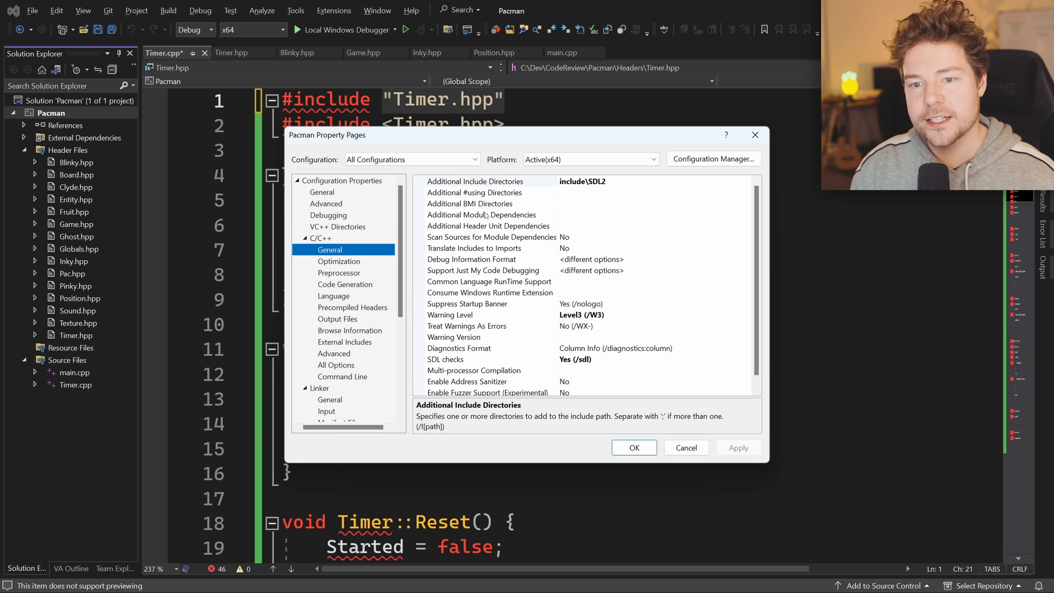
click(474, 180)
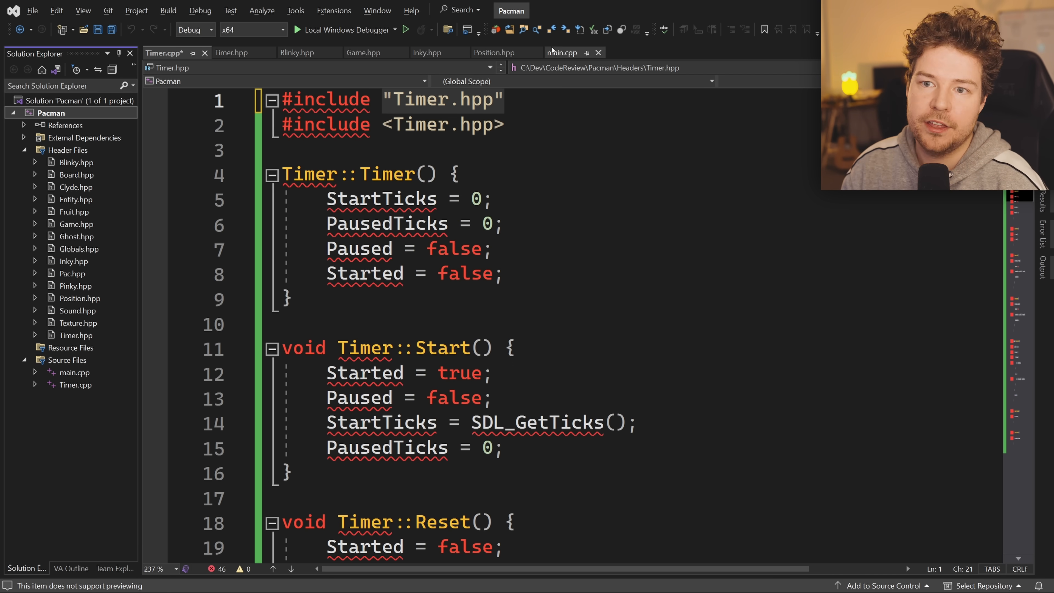
- Switch to main.cpp, view the cmath standard header from its include, then close it
click(561, 53)
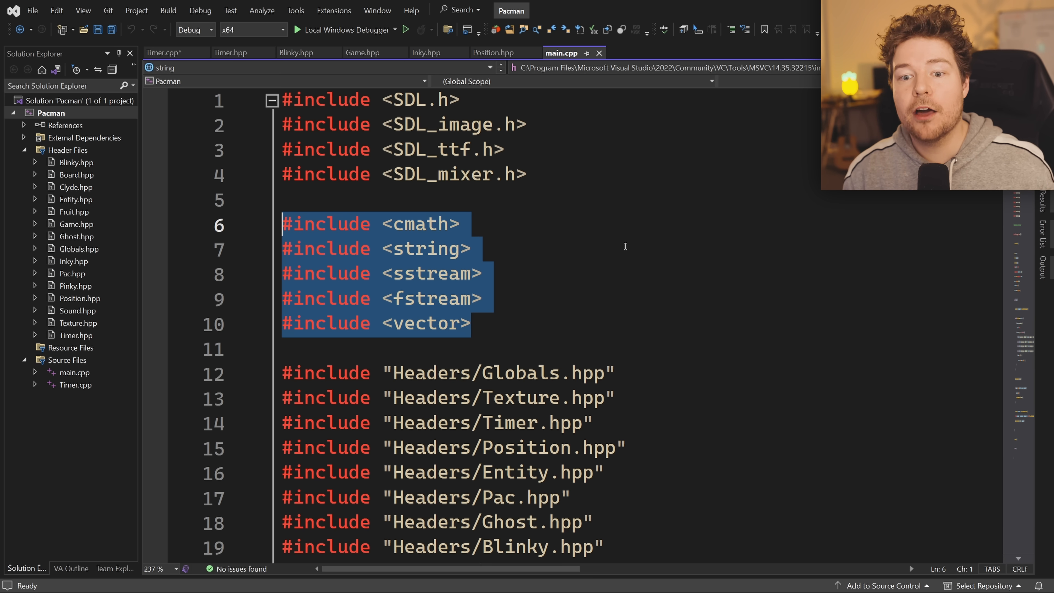
click(320, 299)
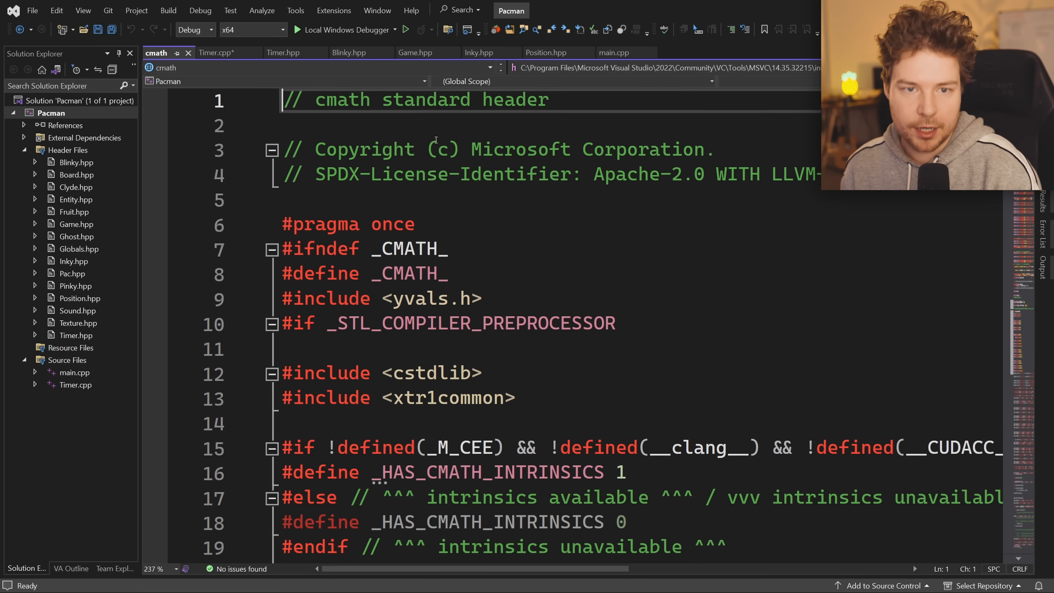
click(562, 53)
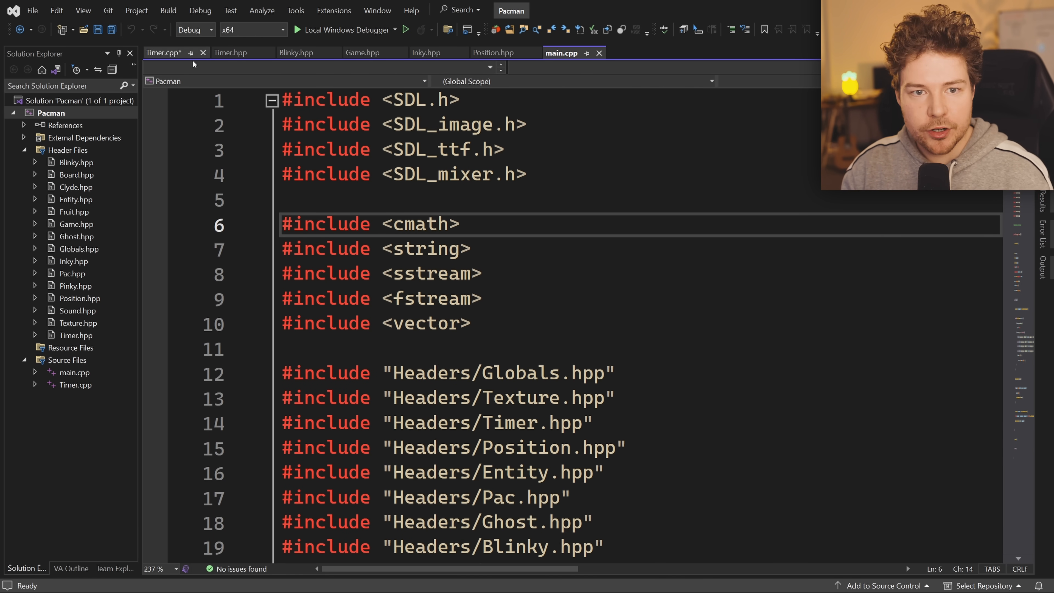
click(231, 52)
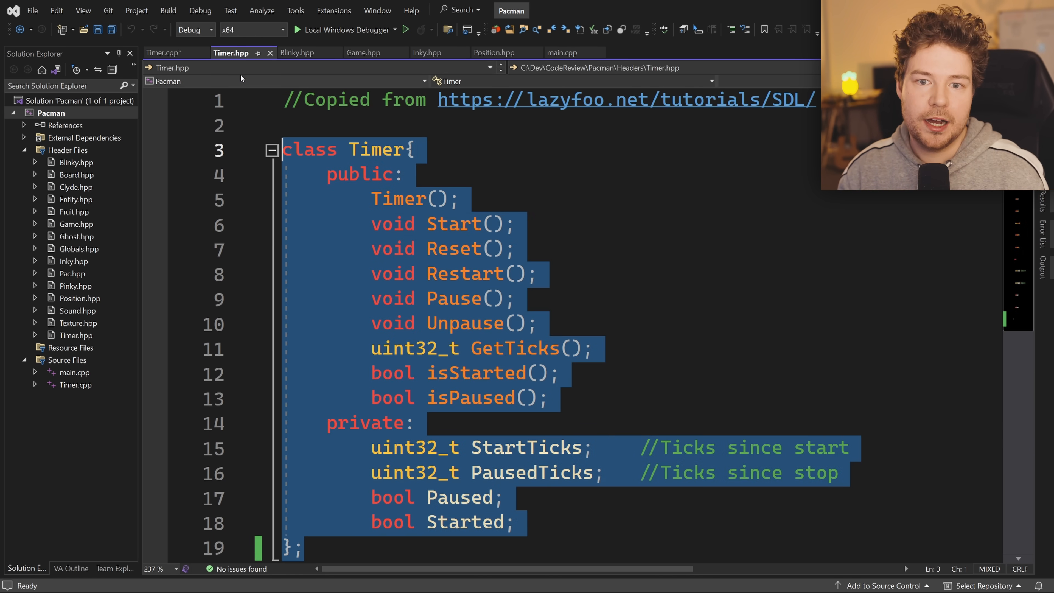
click(163, 53)
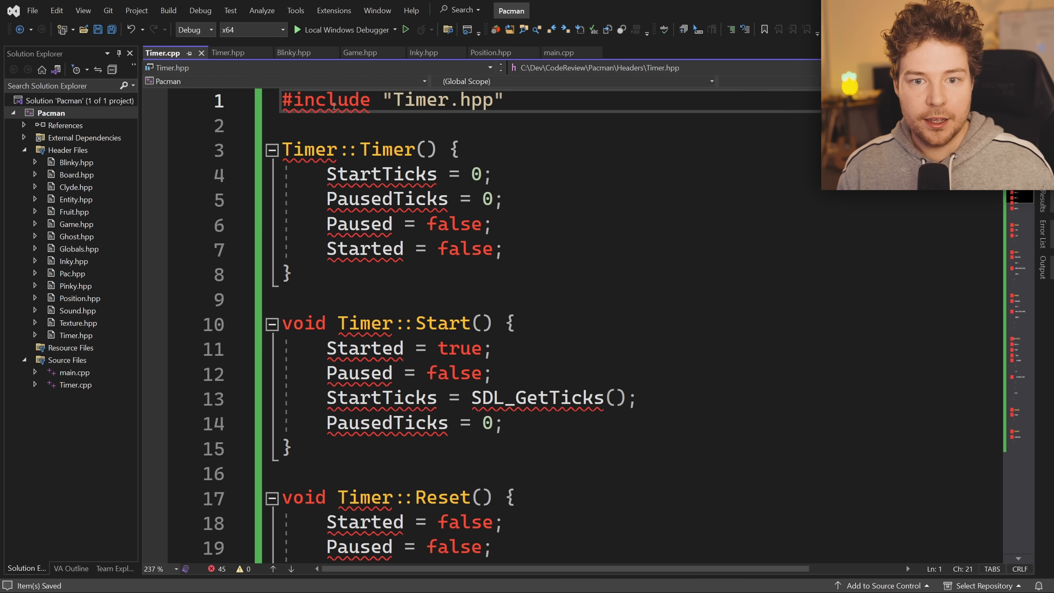
double_click(438, 100)
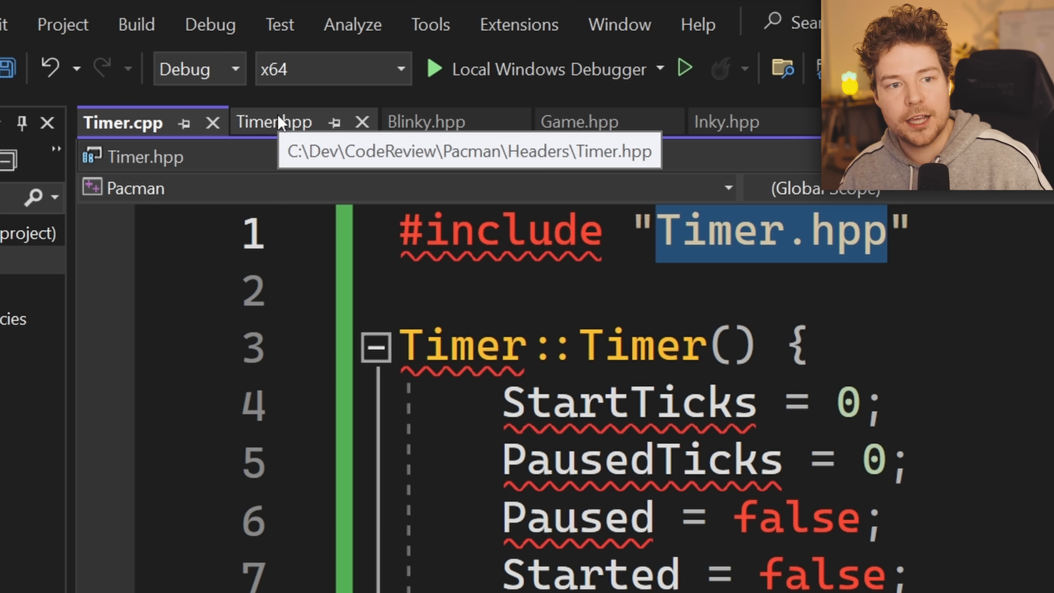
right_click(51, 112)
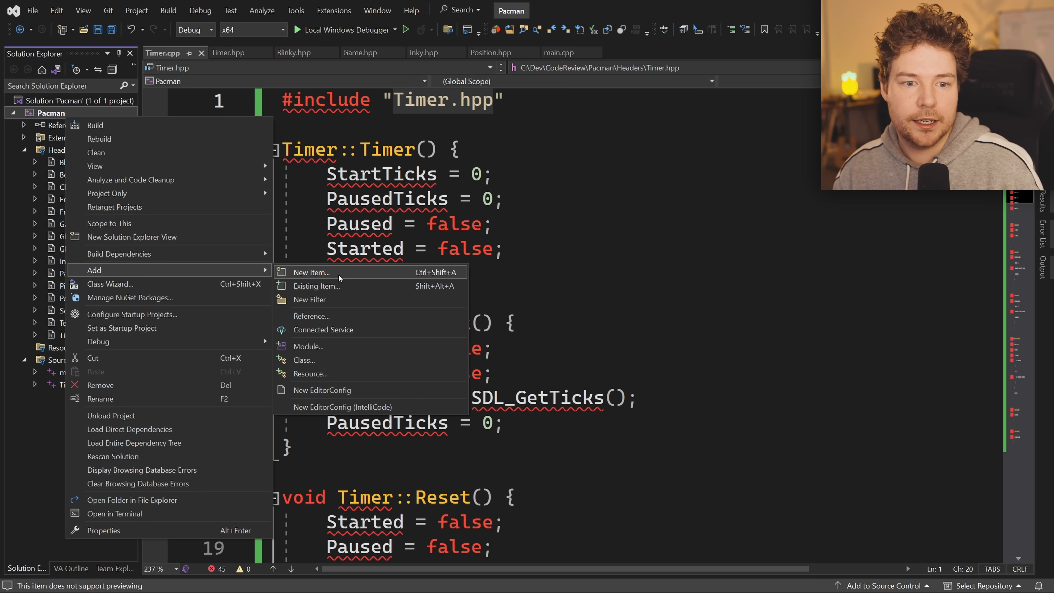
click(311, 272)
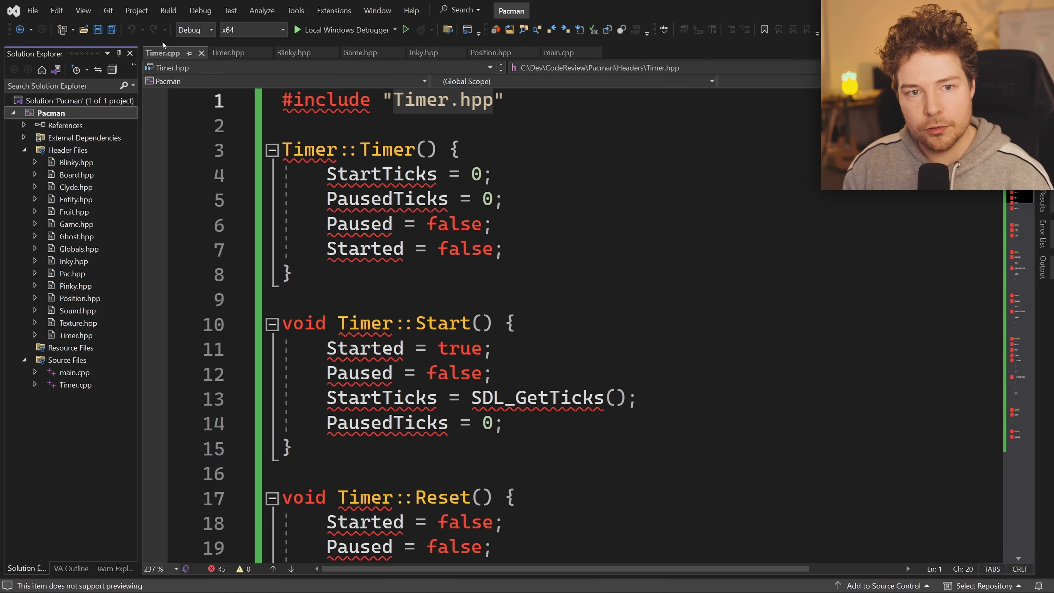
- Open the folder containing Timer.cpp from its document tab's context menu
right_click(161, 53)
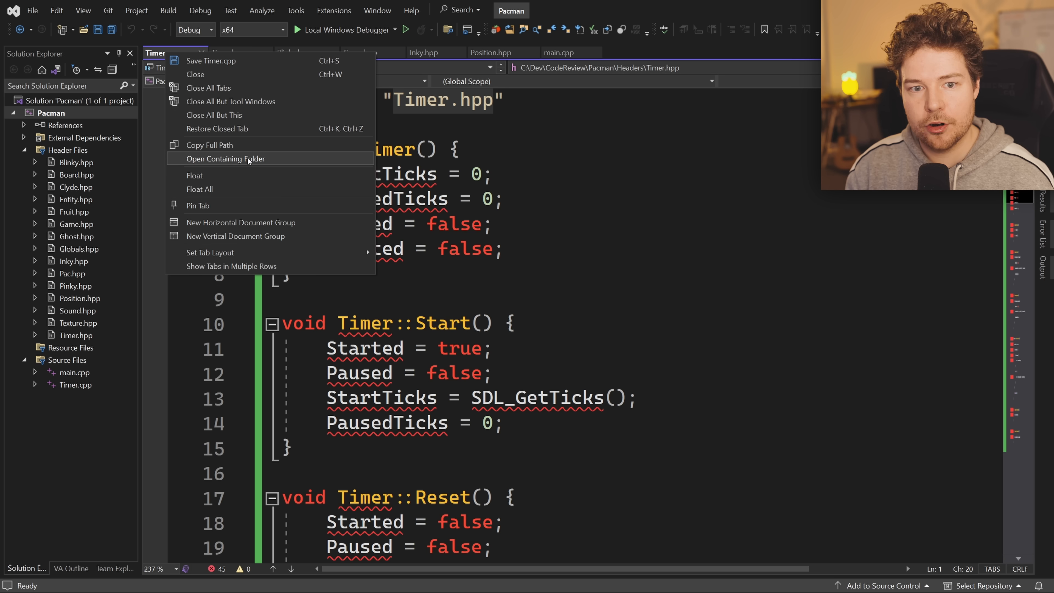
click(225, 159)
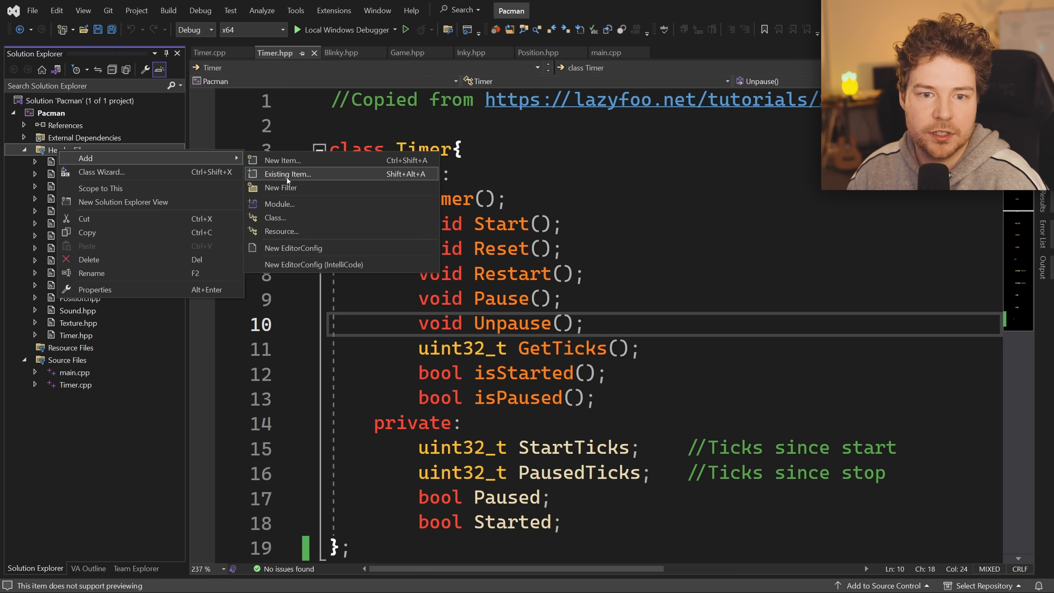
- Create a new filter named 'lol.' under Header Files in Solution Explorer
click(280, 188)
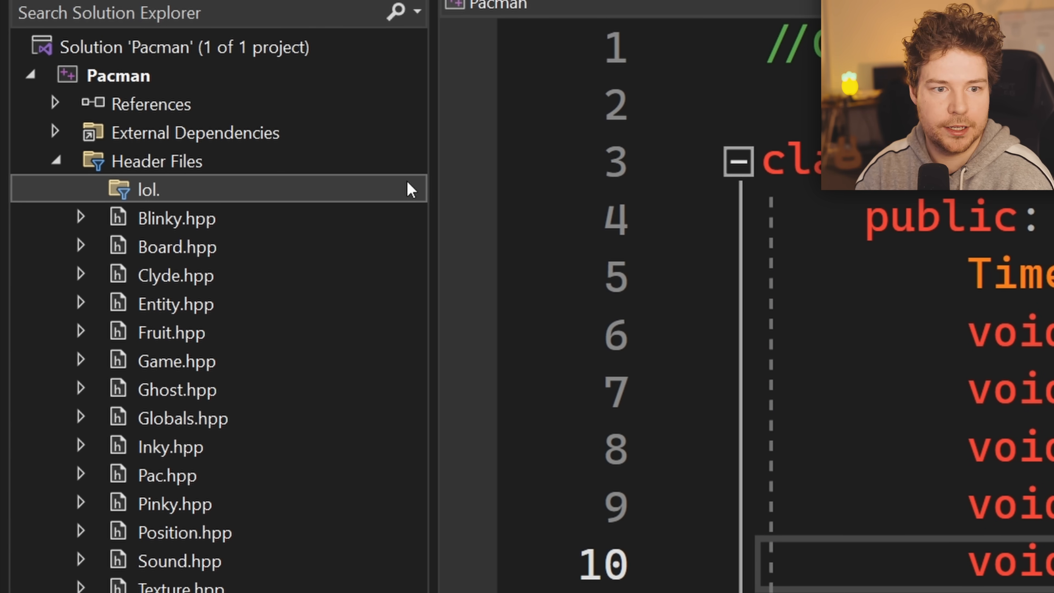
right_click(147, 190)
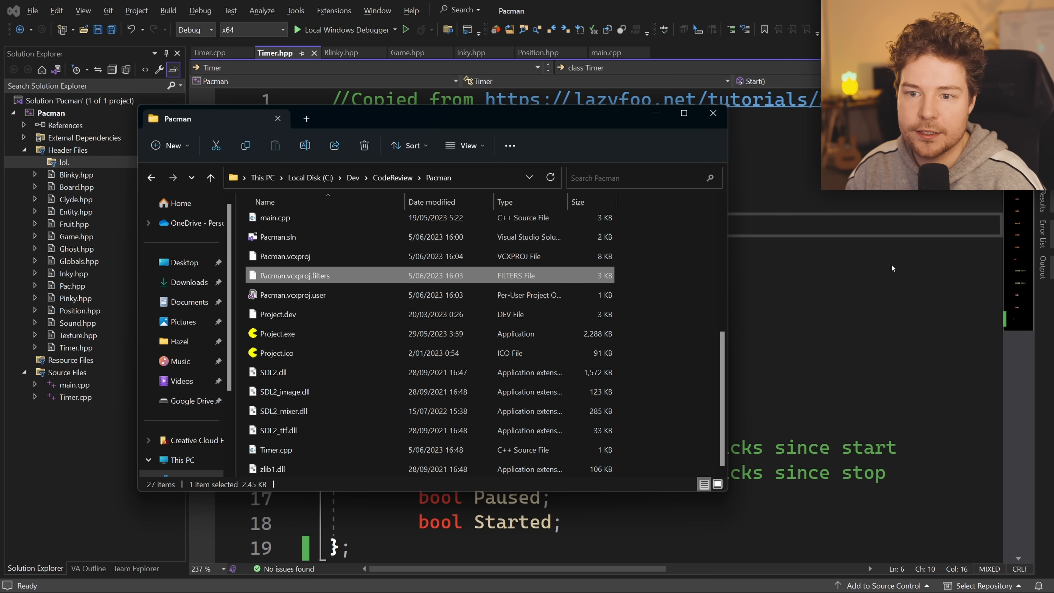
- View Pacman.vcxproj.filters in WordPad and scroll through its ClInclude header entries
double_click(294, 275)
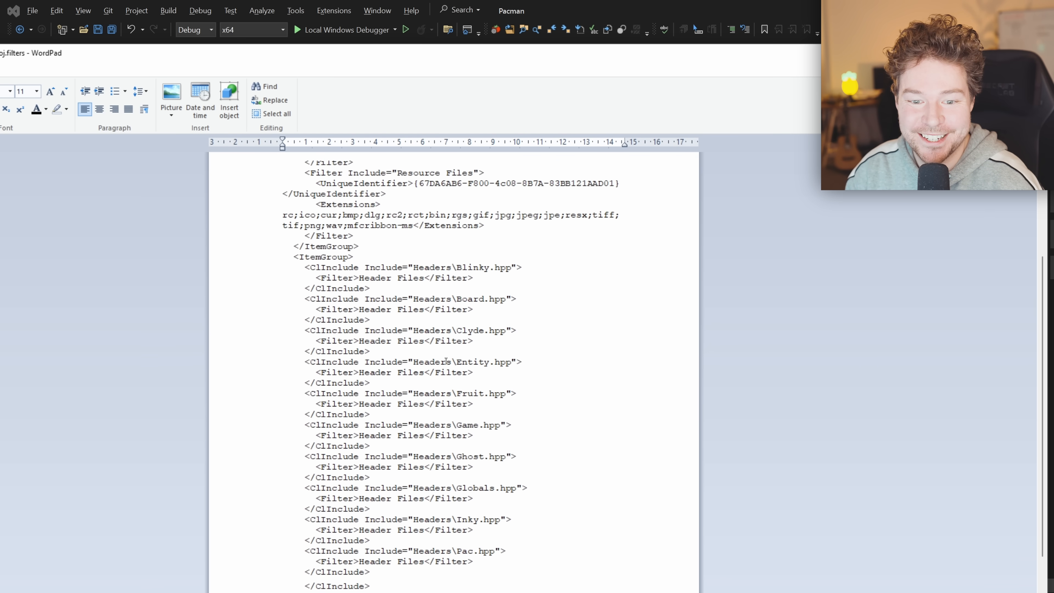
scroll(down, 3)
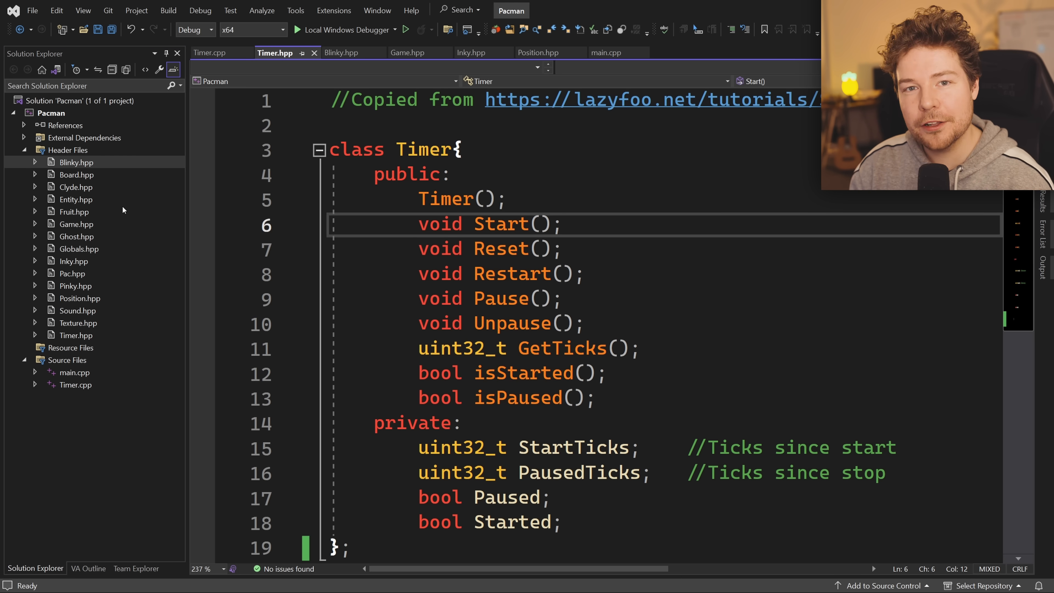
- Edit Timer.cpp's include to '../Header Files/Timer.hpp', then select the path to revert it
click(510, 199)
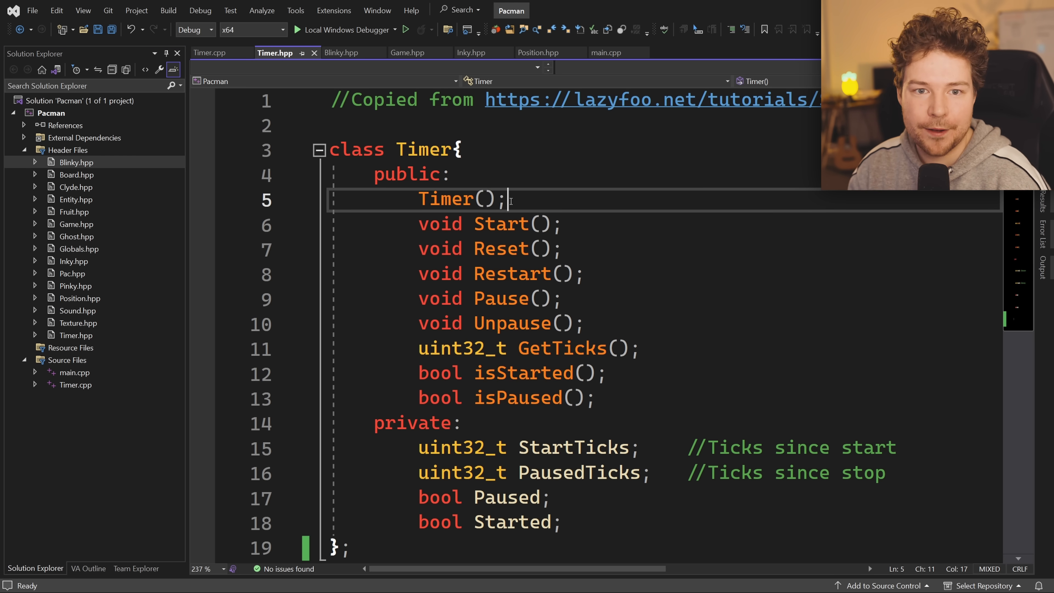
click(210, 53)
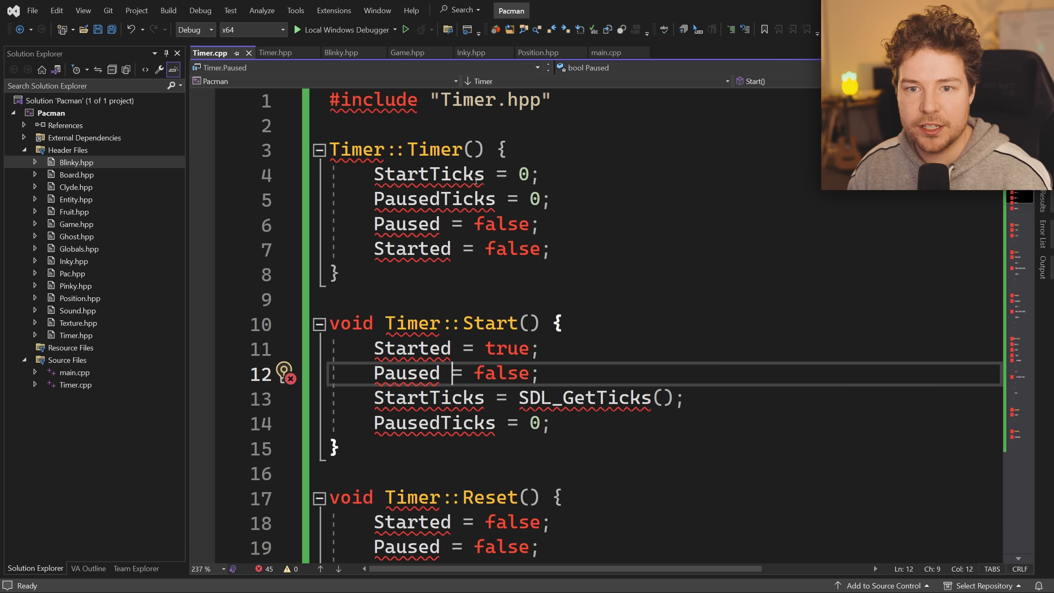
click(66, 360)
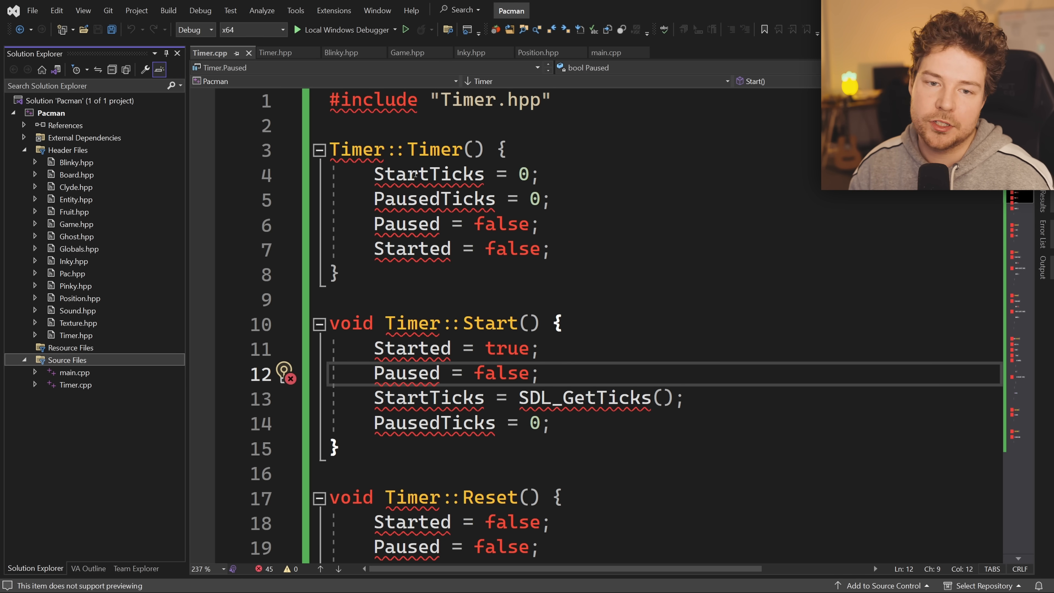
text(.)
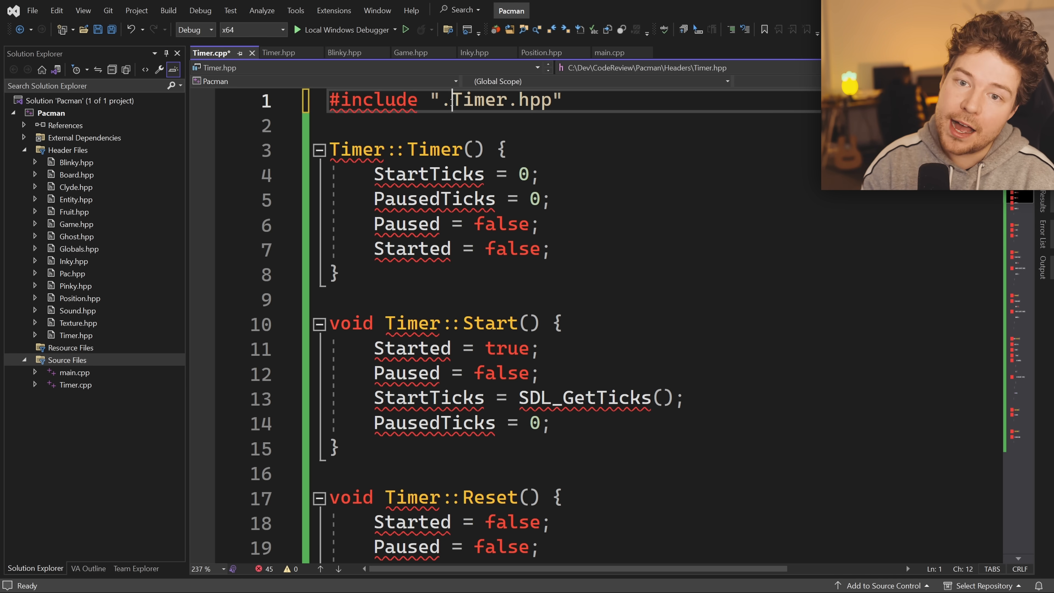
text(/Header Files/)
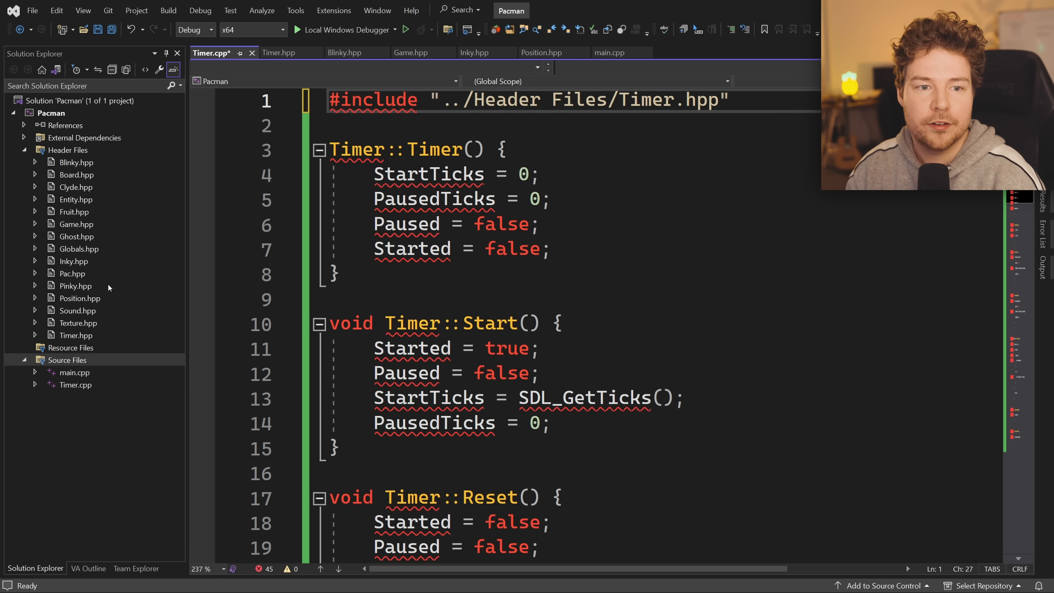
drag(542, 100, 718, 99)
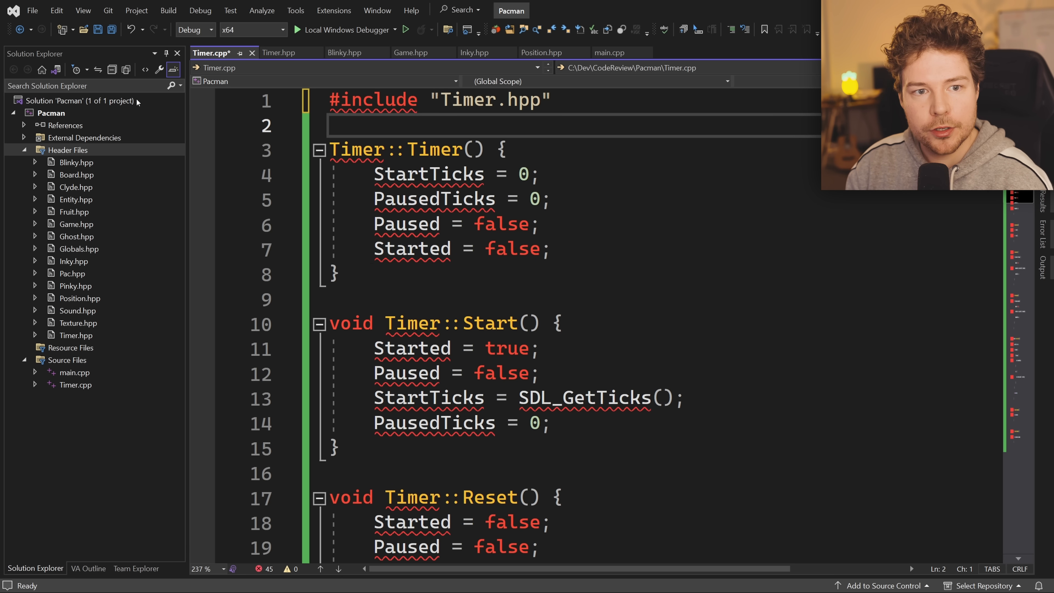
mouse_move(126, 69)
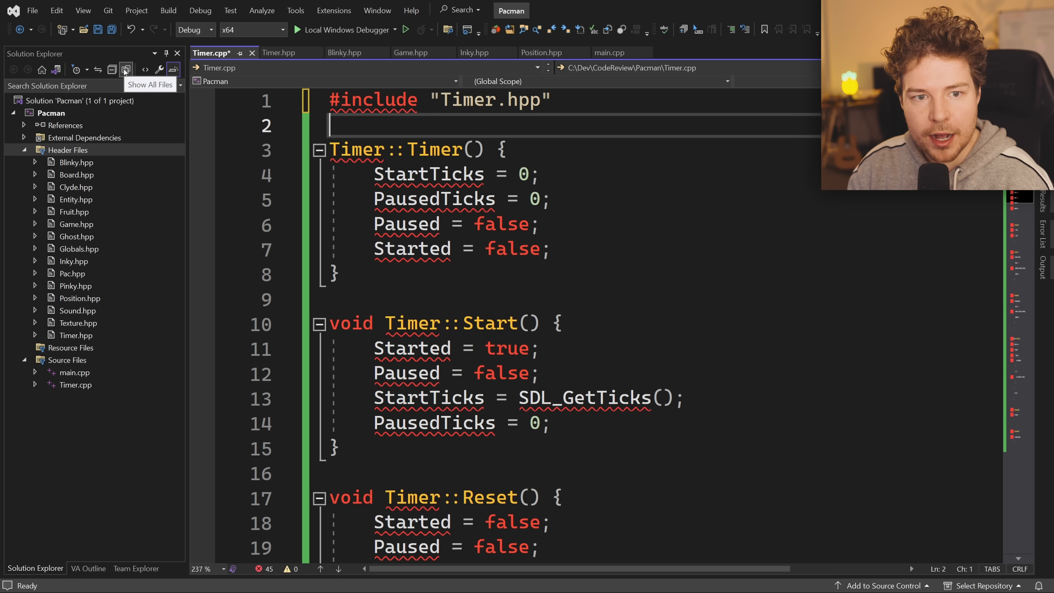
- Switch Solution Explorer to Show All Files and check the Pacman folder layout with Headers at root
click(126, 69)
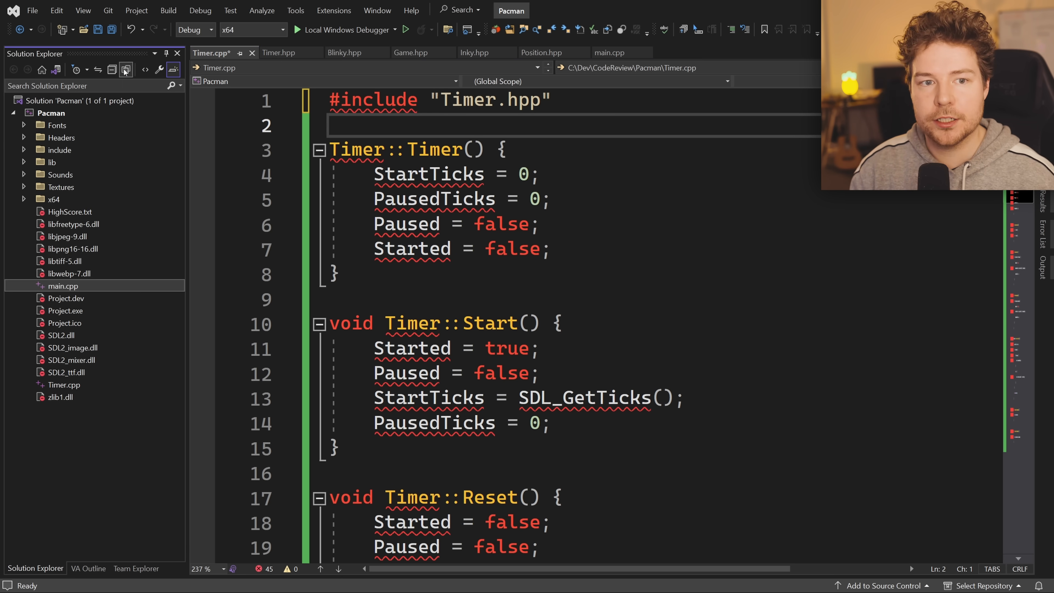
click(609, 53)
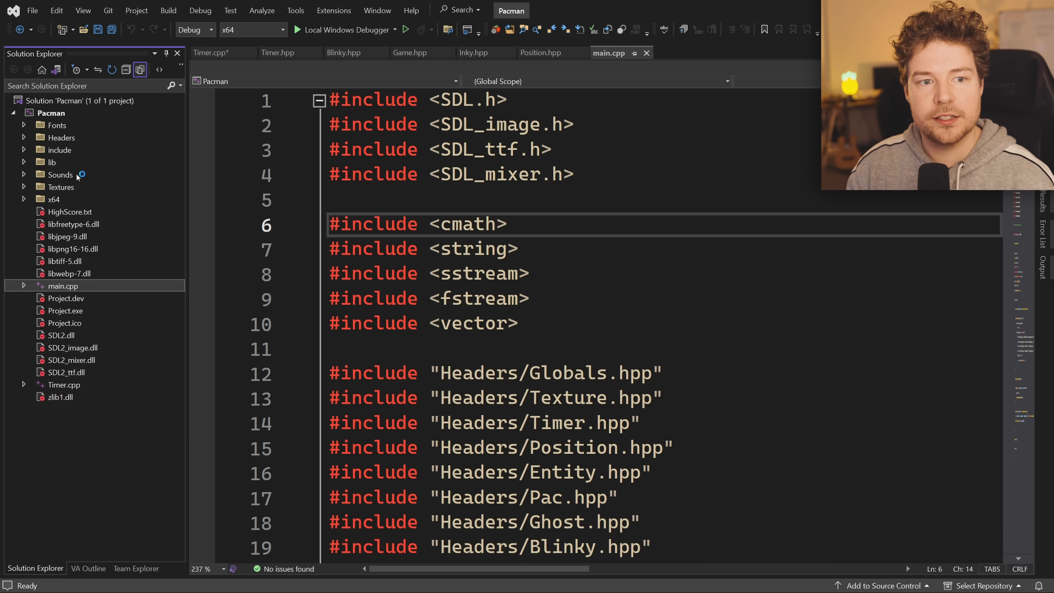
click(50, 112)
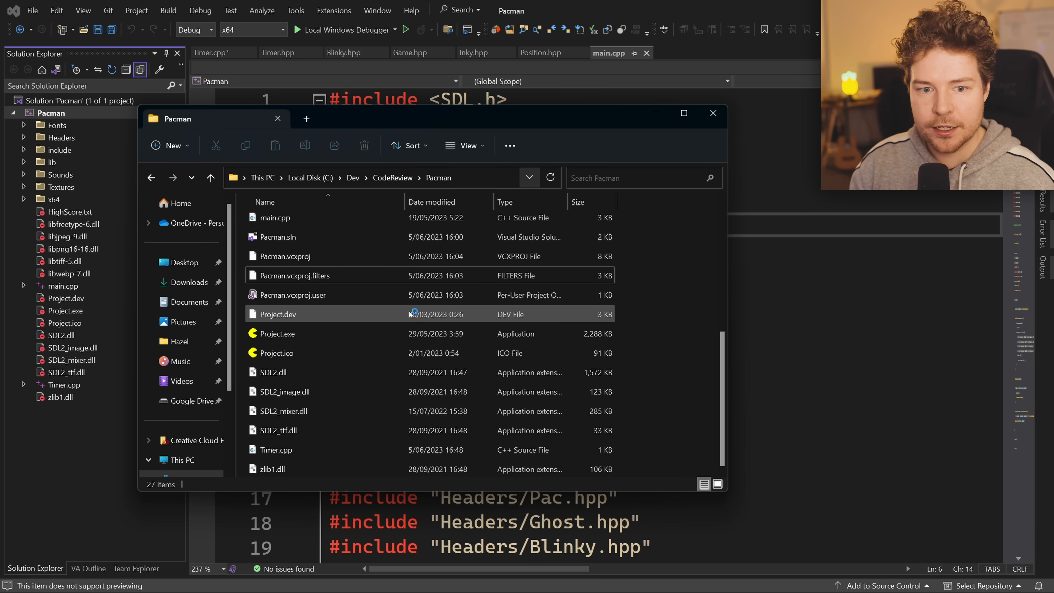
click(285, 257)
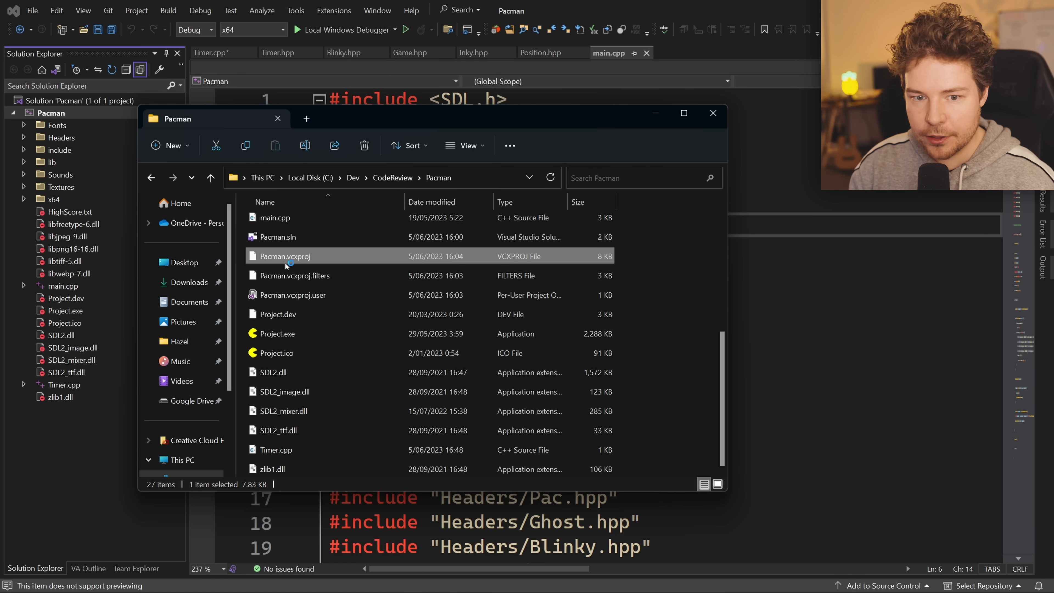
click(713, 112)
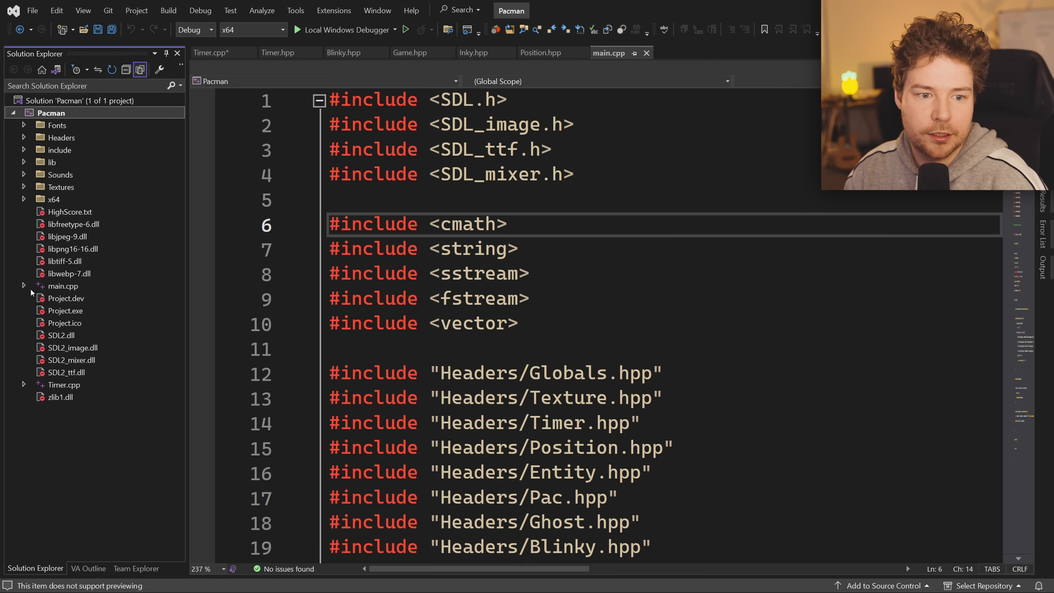
right_click(65, 323)
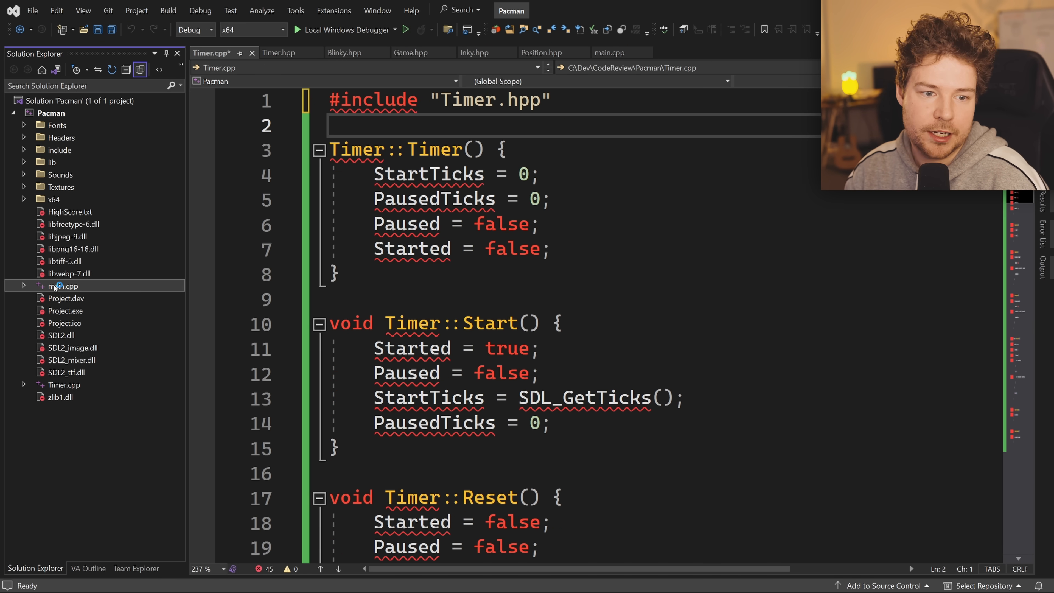
- Drag Timer.cpp into the Headers folder next to Timer.hpp and confirm the Move files dialog
right_click(62, 286)
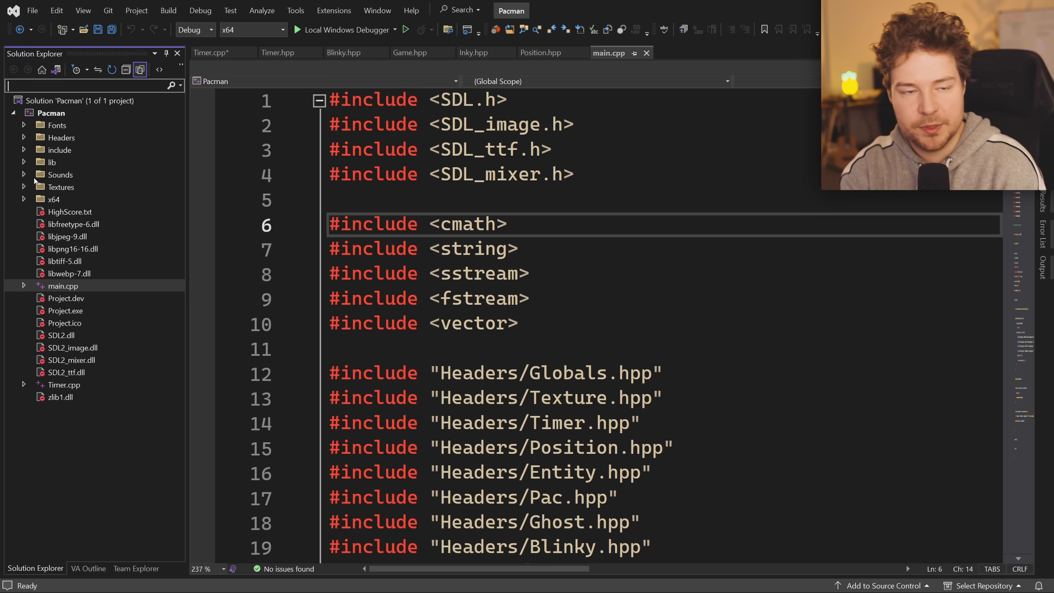
mouse_move(39, 419)
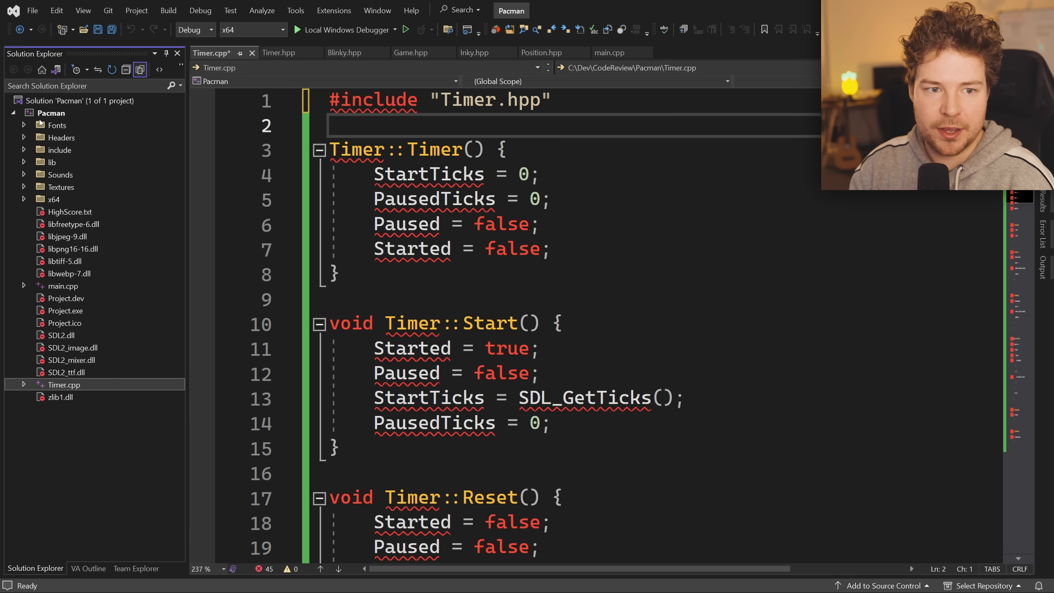
click(23, 138)
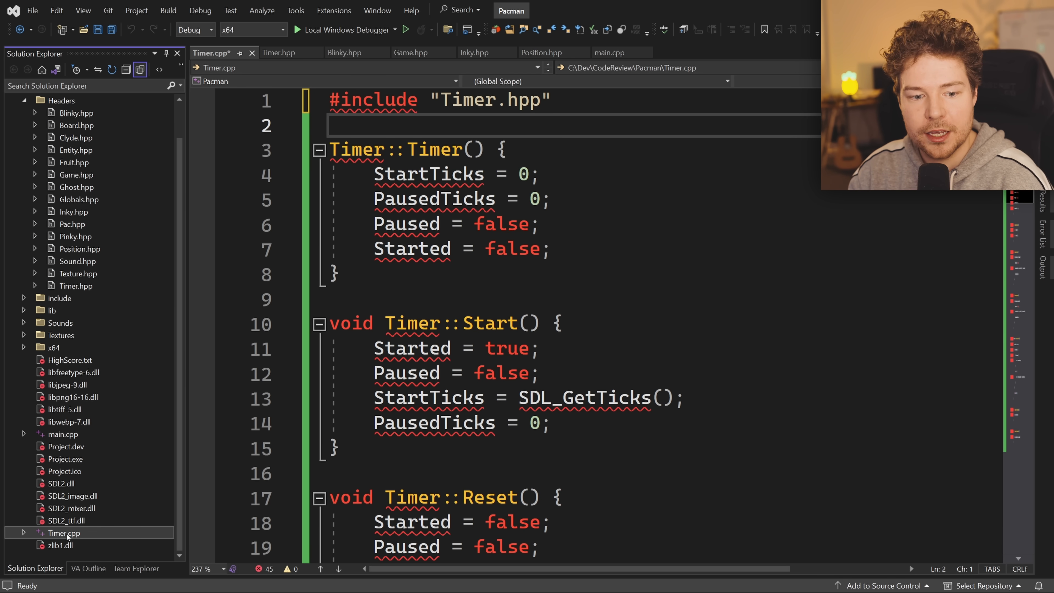
click(61, 137)
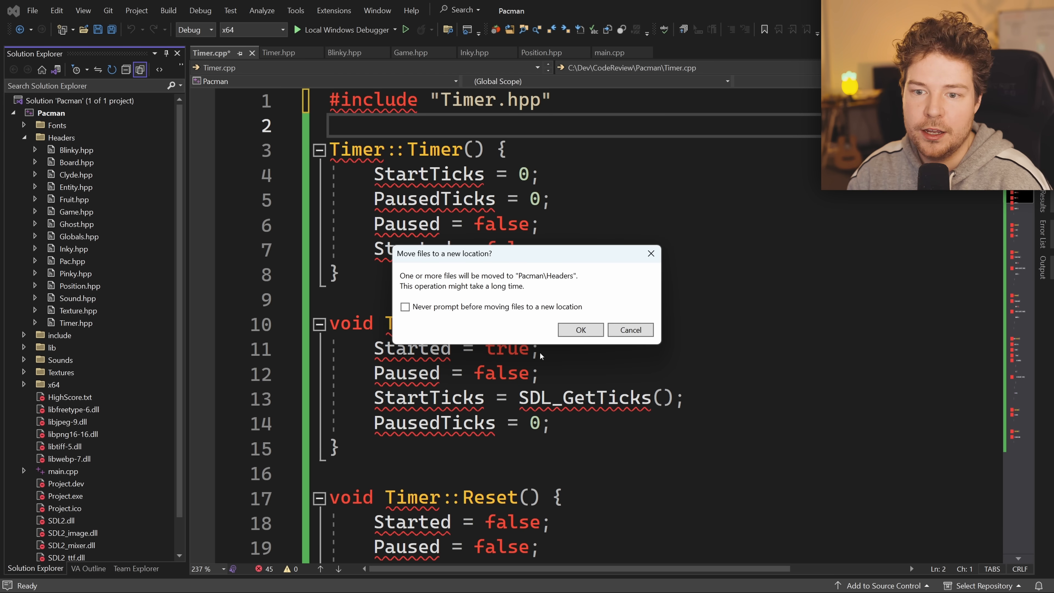
click(580, 330)
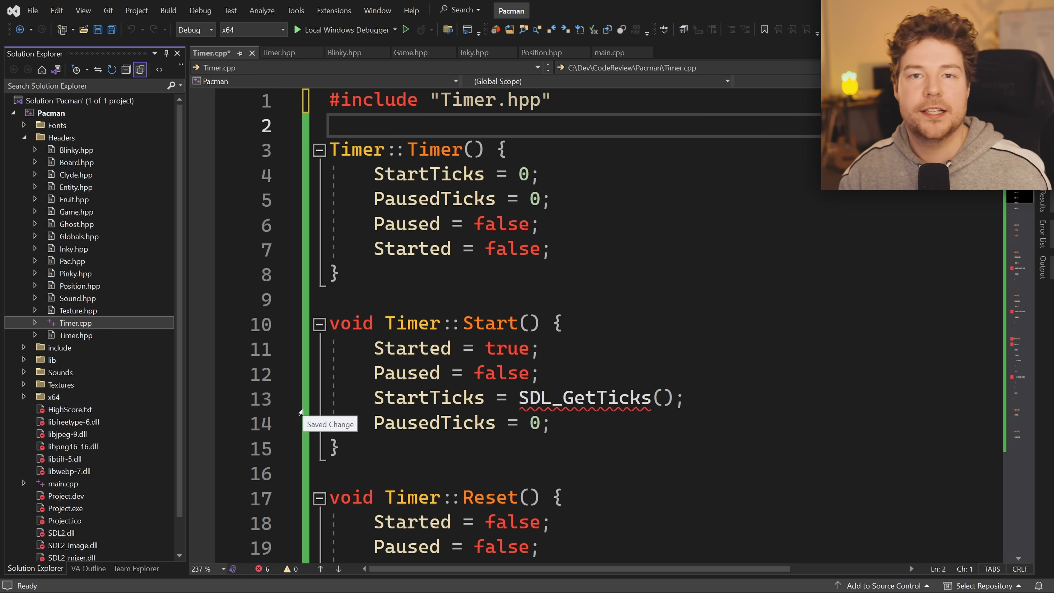
- Move Timer.cpp back to the Pacman project root and add 'Headers' to its #include path for Timer.hpp
click(61, 138)
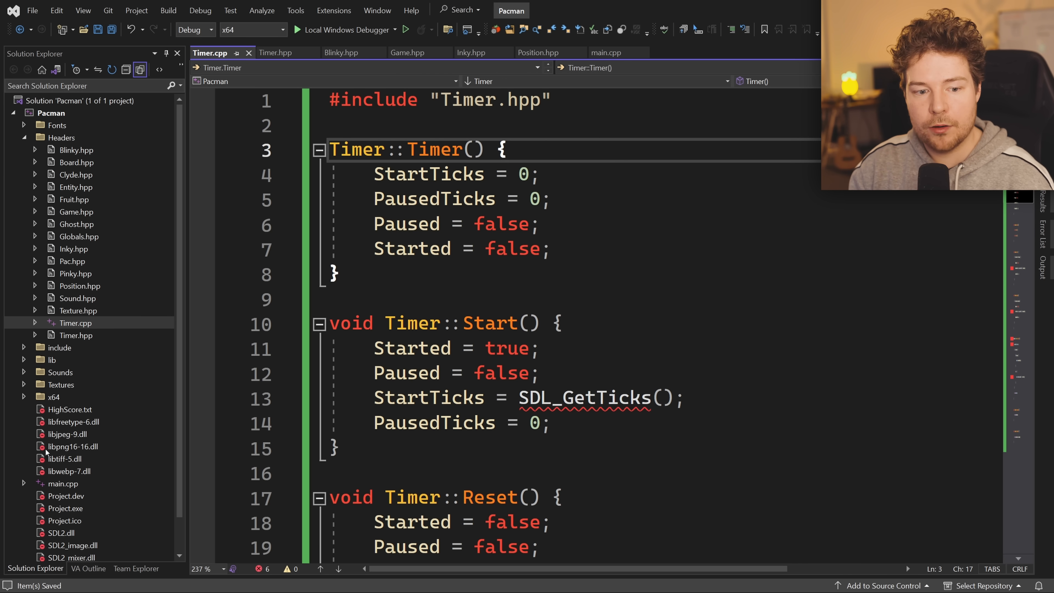
click(605, 52)
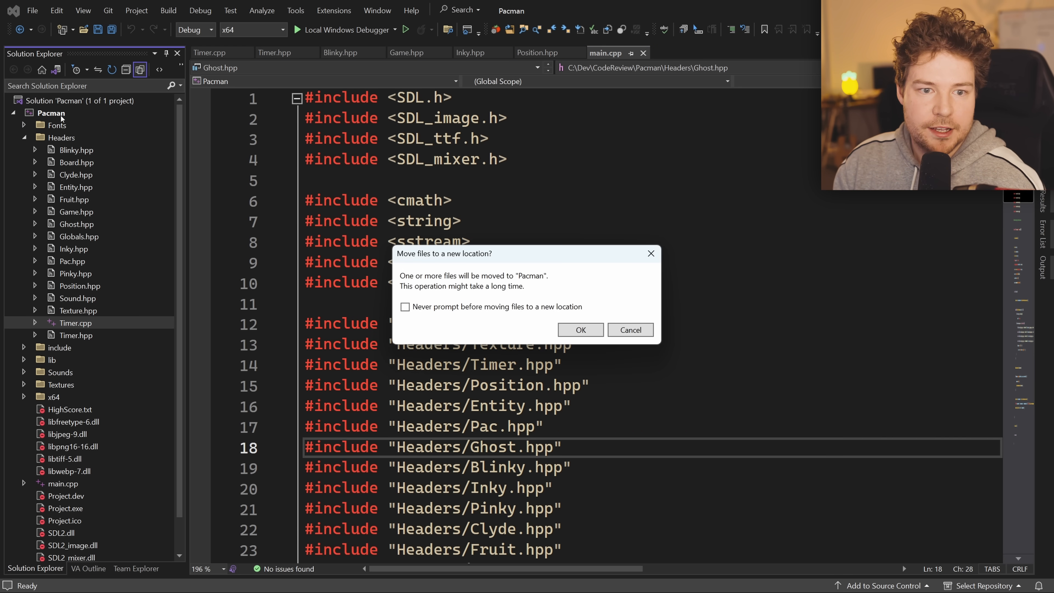
click(580, 330)
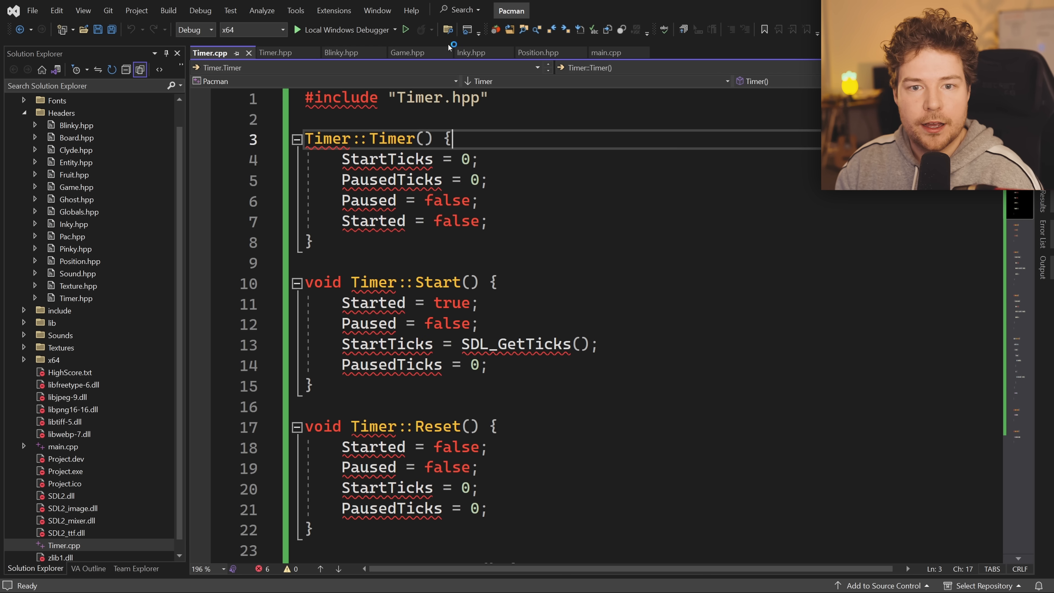
text(Headers)
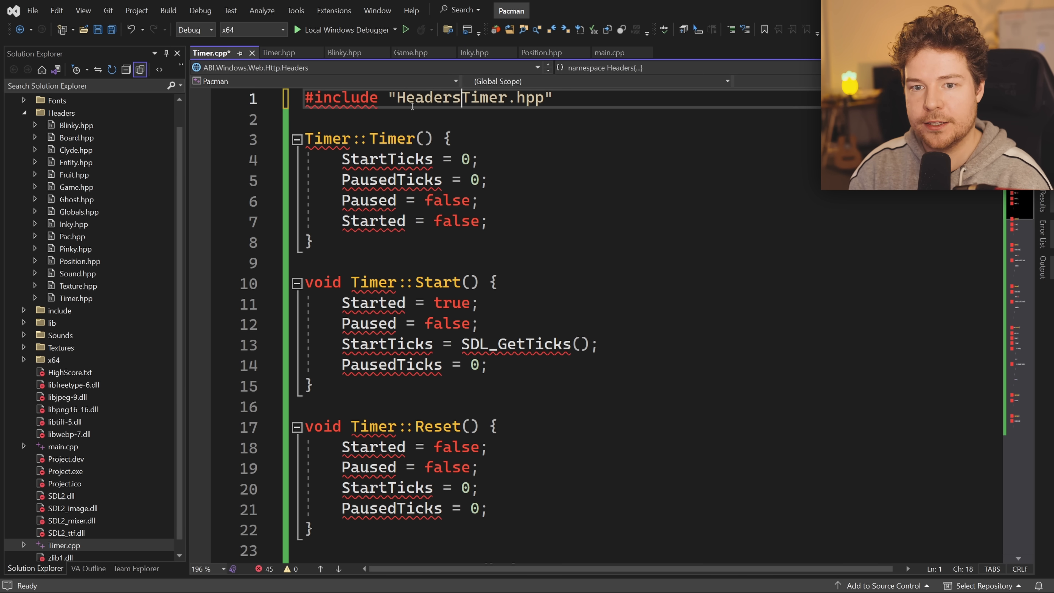